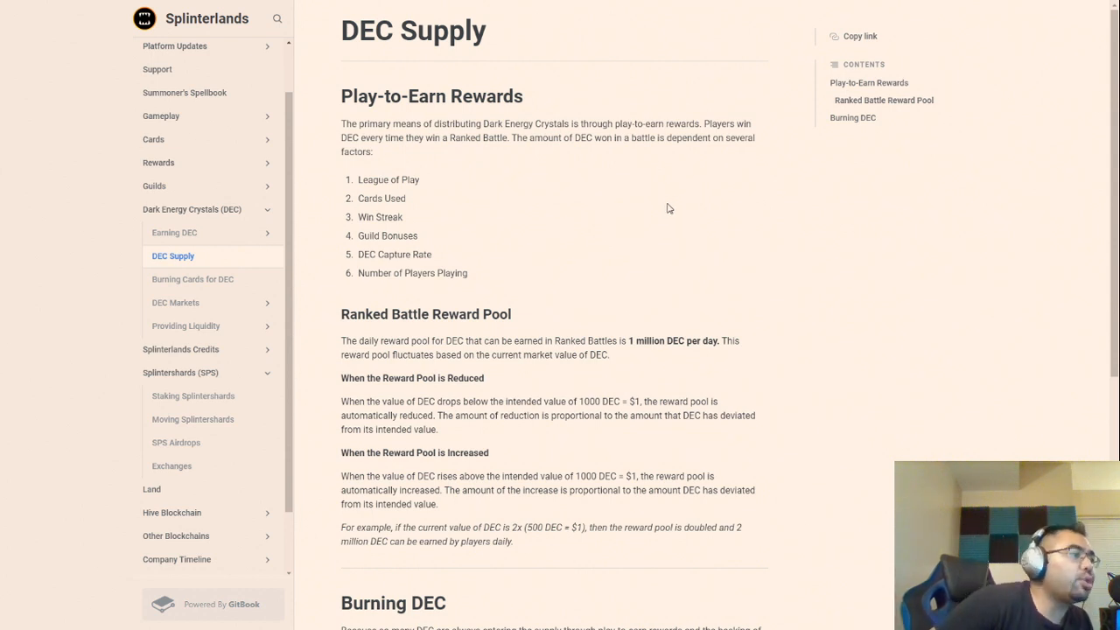
mouse_move(661, 203)
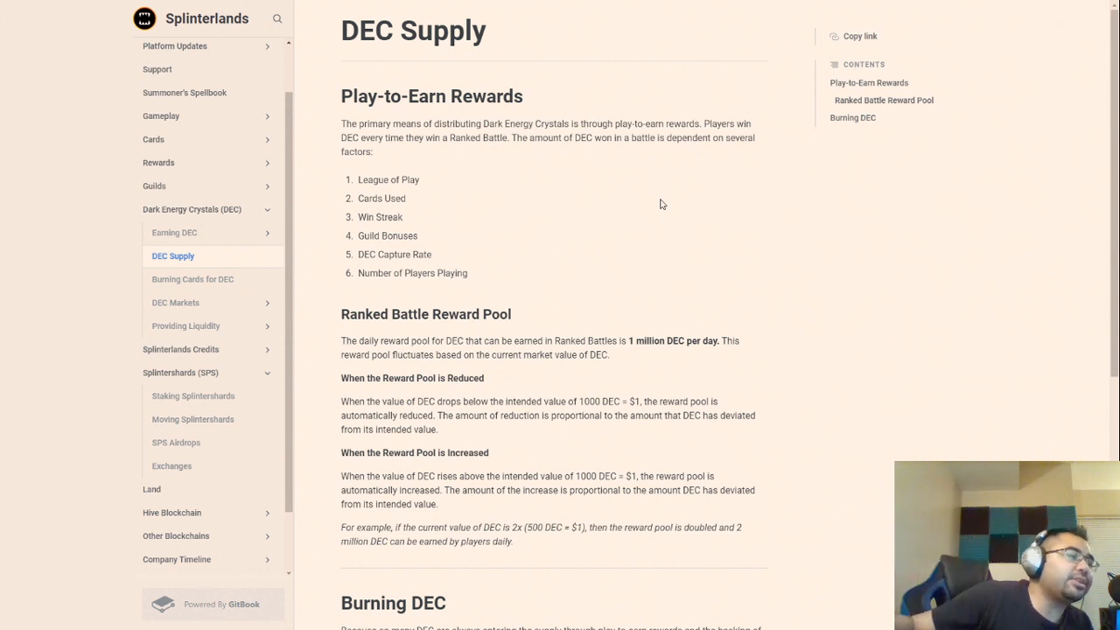
mouse_move(634, 154)
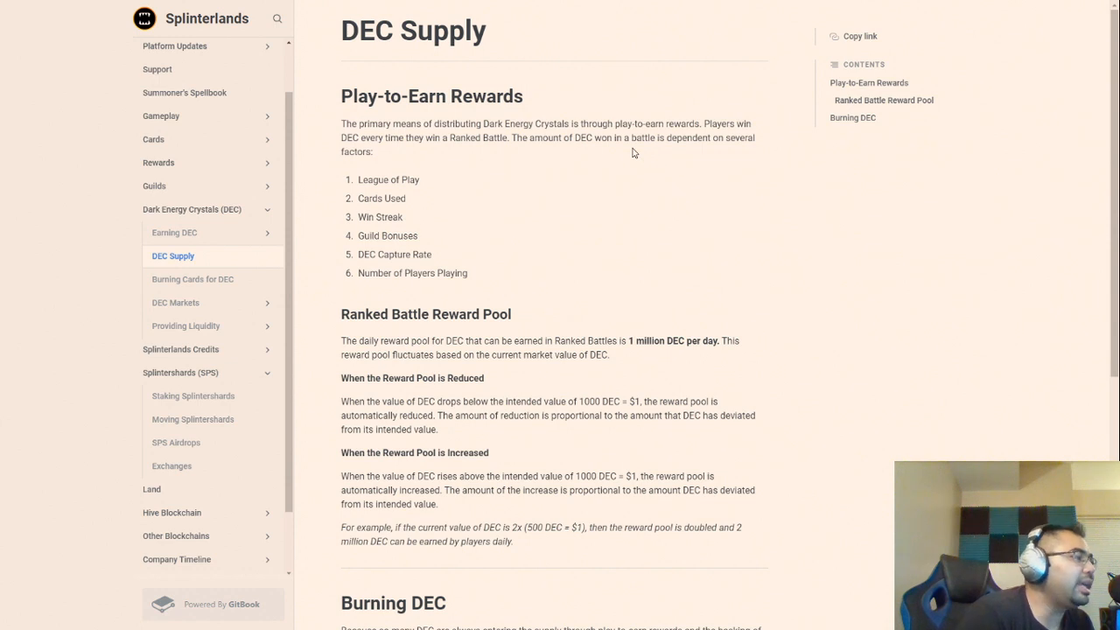
mouse_move(632, 136)
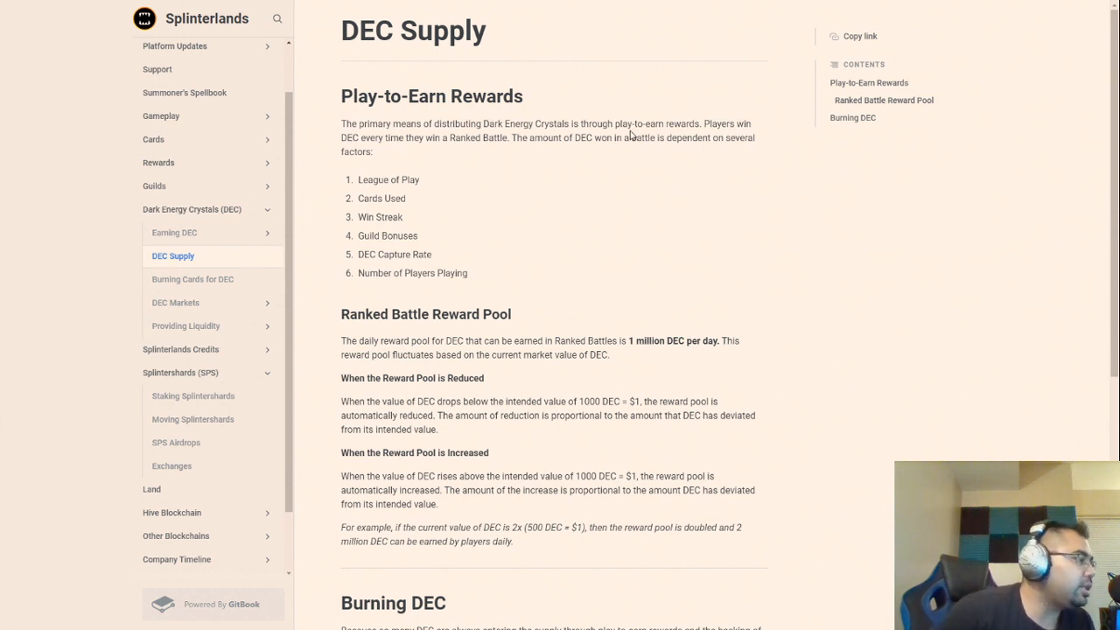
mouse_move(664, 234)
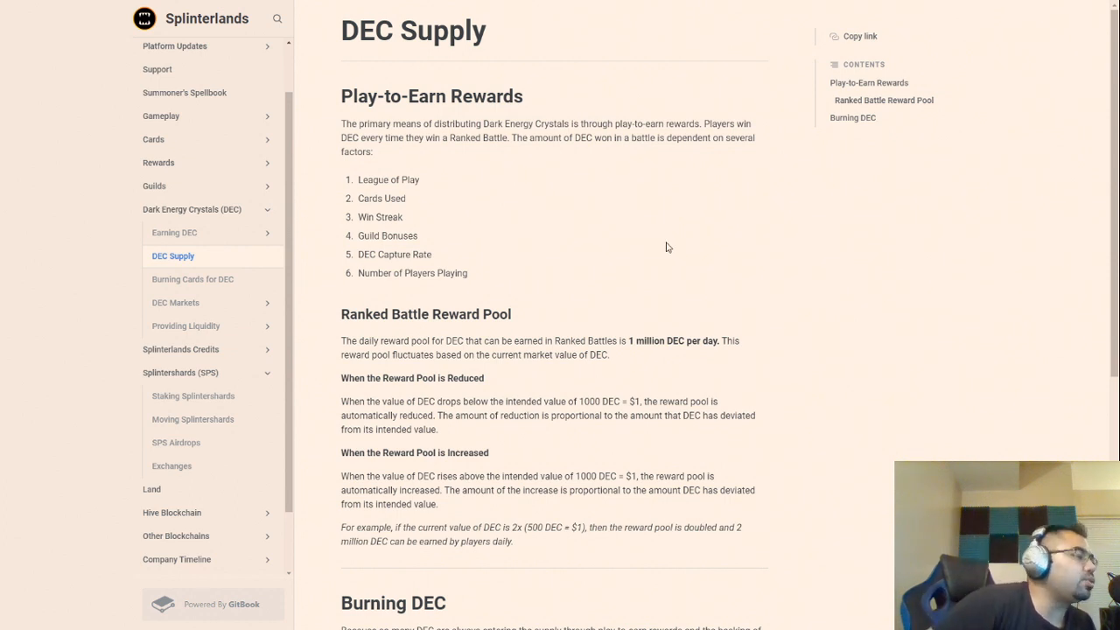
Scroll the DEC Supply page down to the Ranked Battle Reward Pool section.
scroll("down", 3)
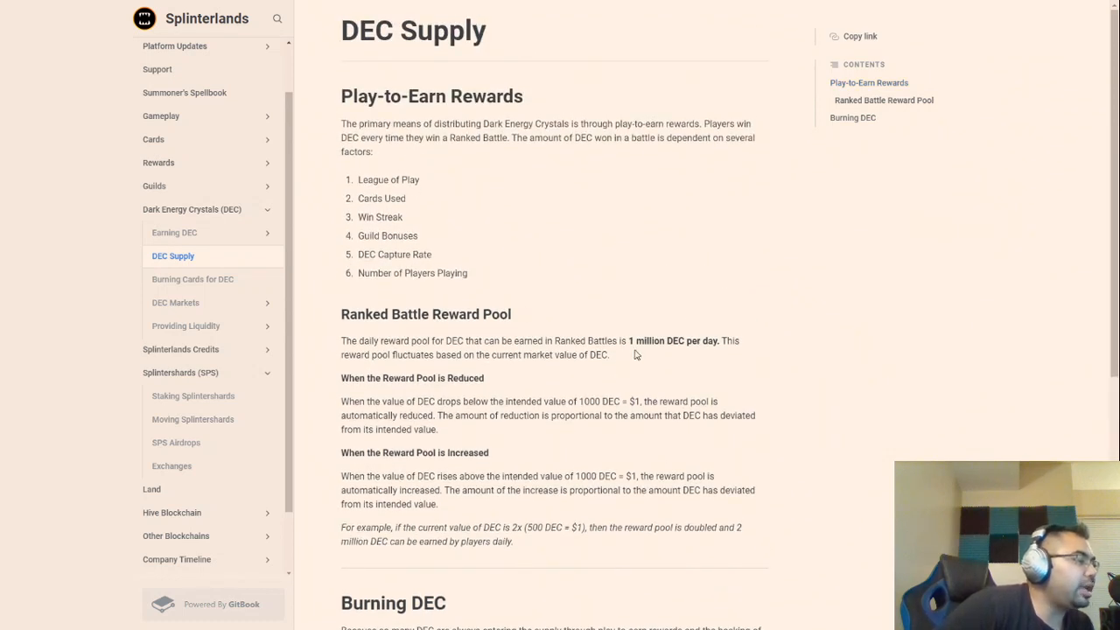
mouse_move(681, 359)
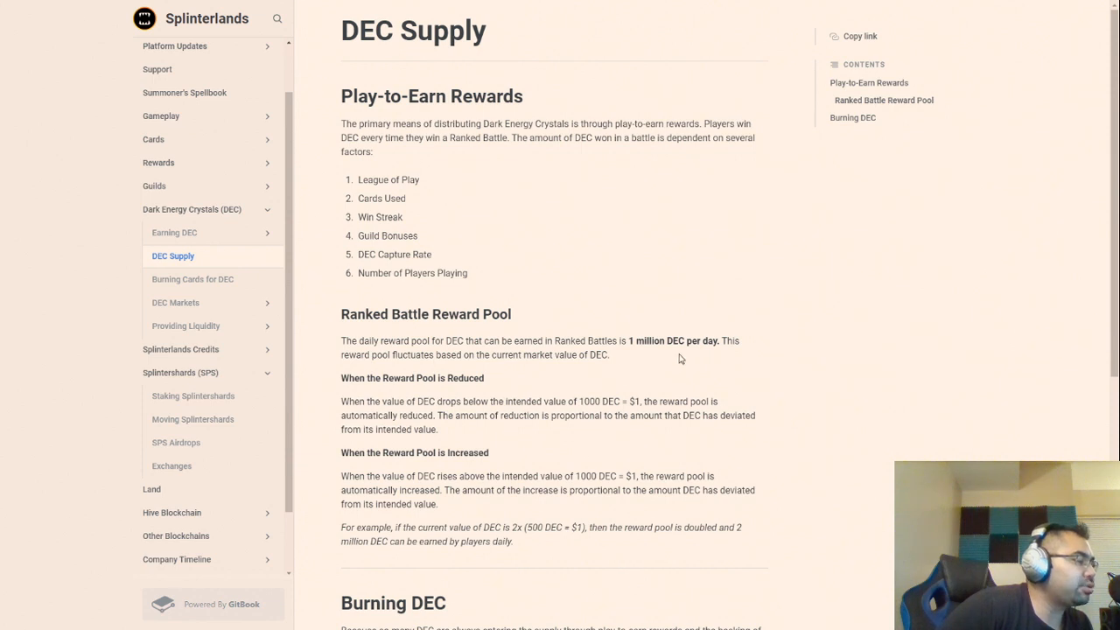
mouse_move(714, 413)
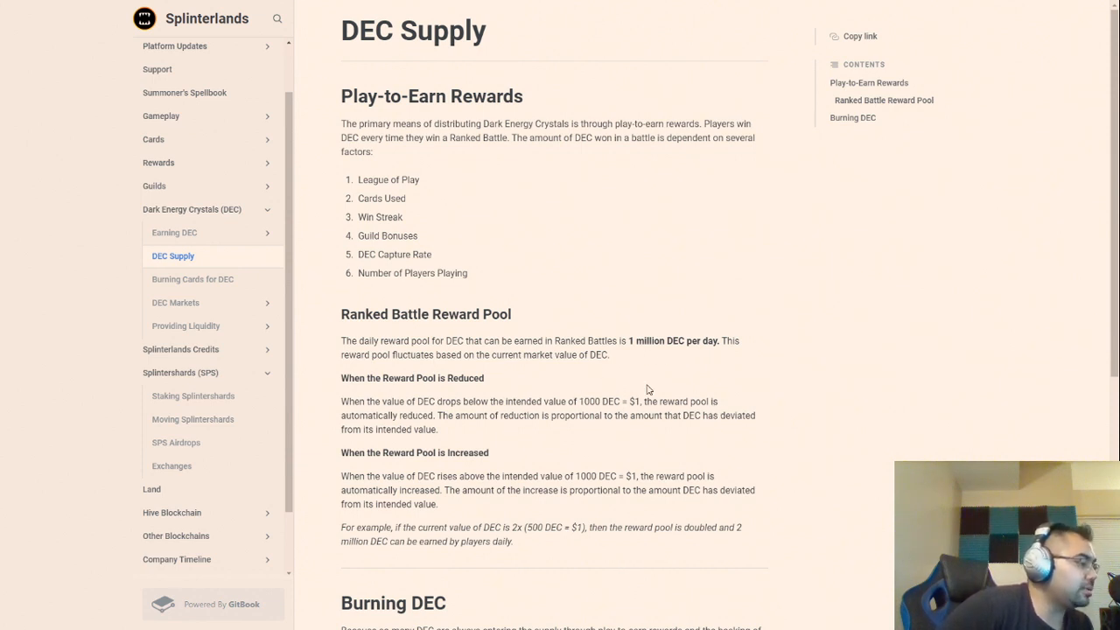
mouse_move(627, 382)
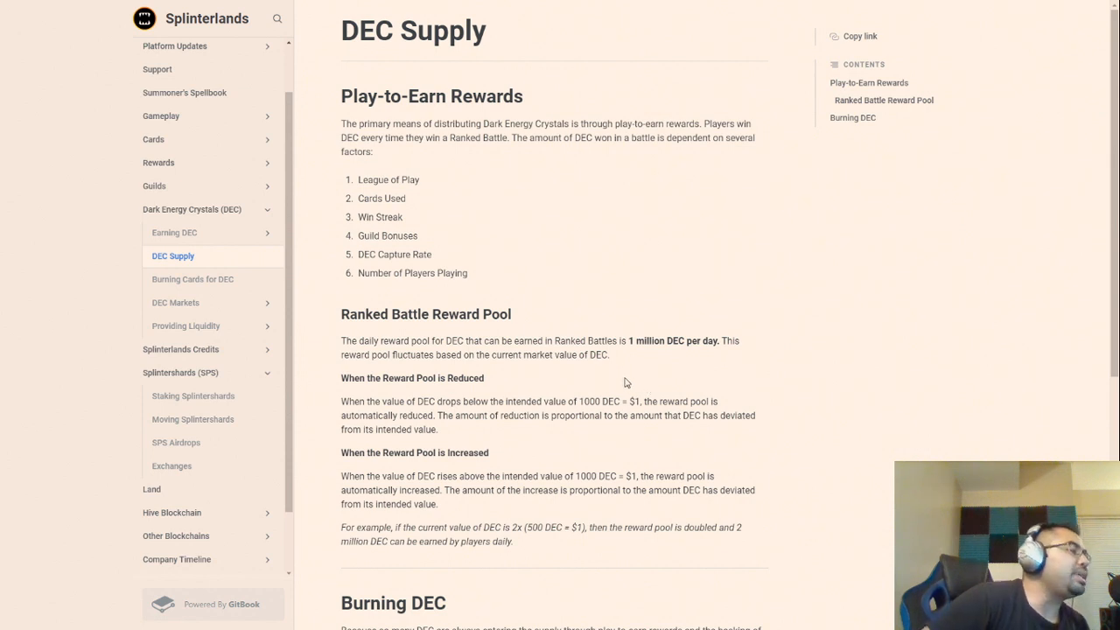
mouse_move(628, 371)
type("0.001")
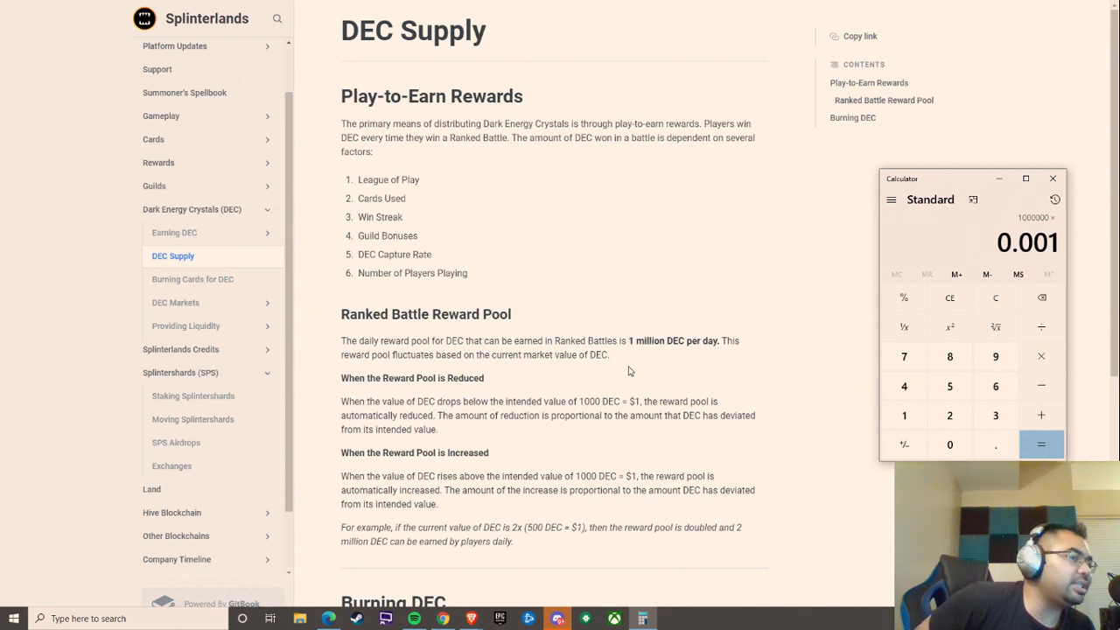
Compute 1,000,000 × 0.001 = 1,000, then 12,000,000 × 0.012 = 144,000.
left_click(1040, 445)
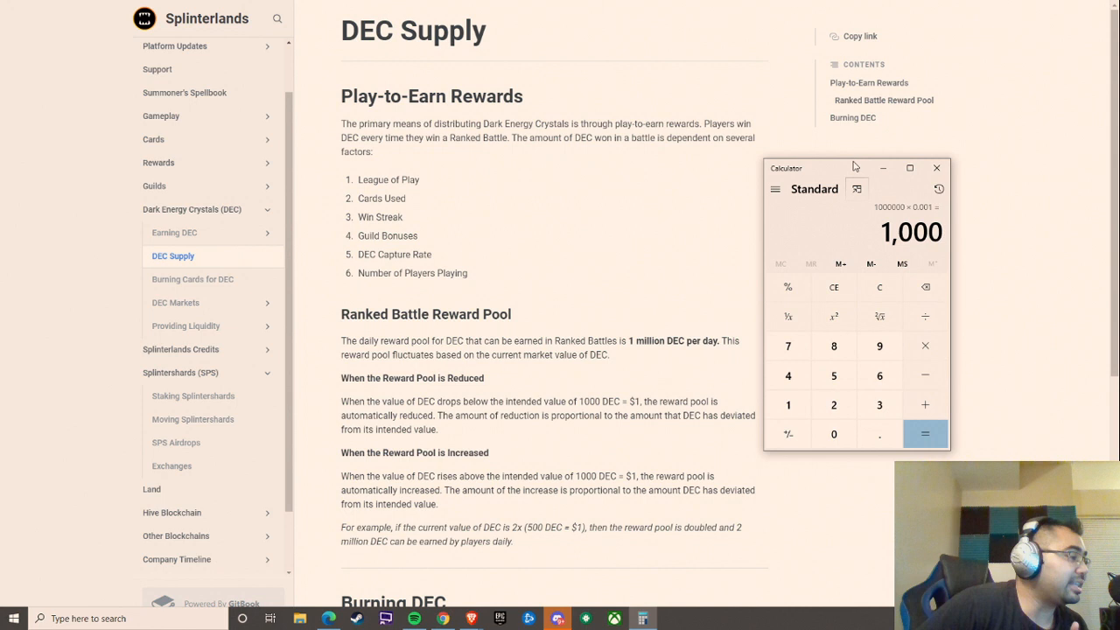
mouse_move(854, 161)
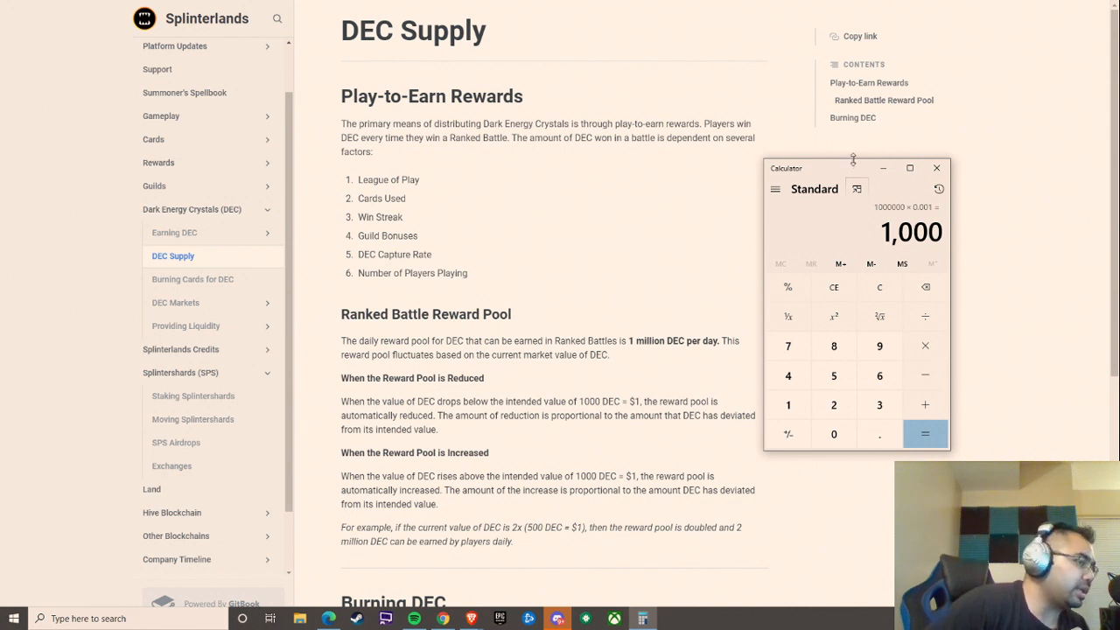
left_click(879, 287)
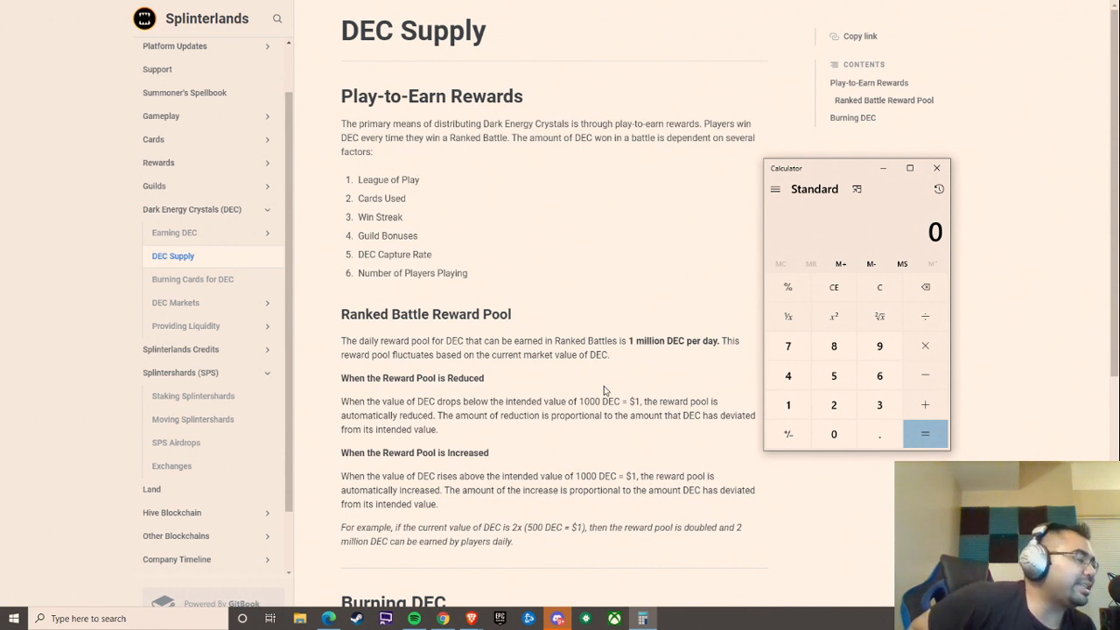
left_click(834, 405)
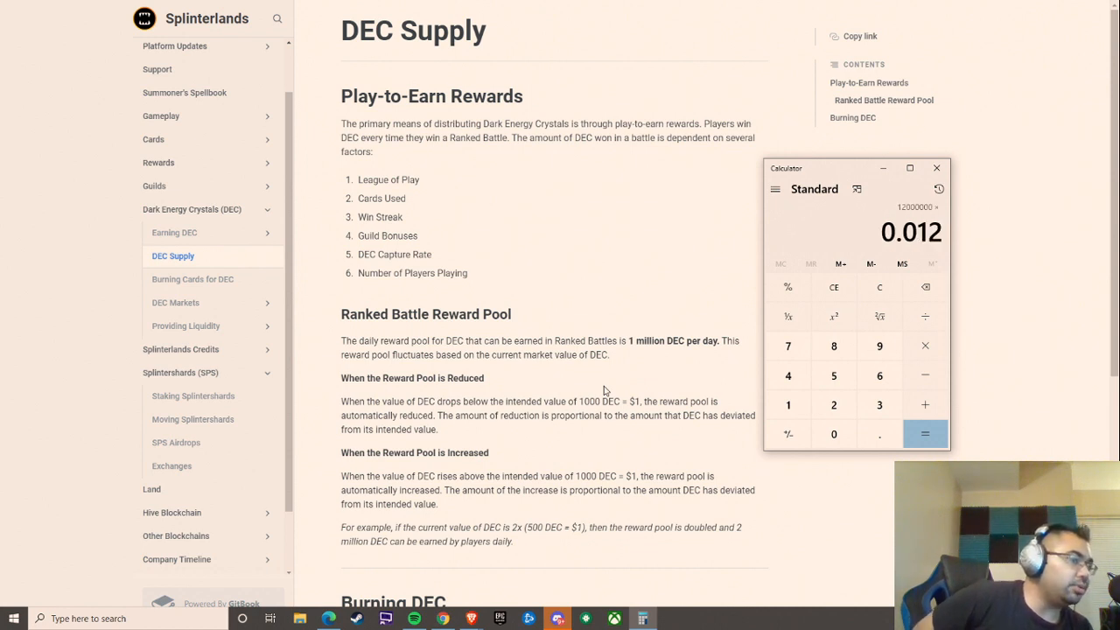
left_click(924, 434)
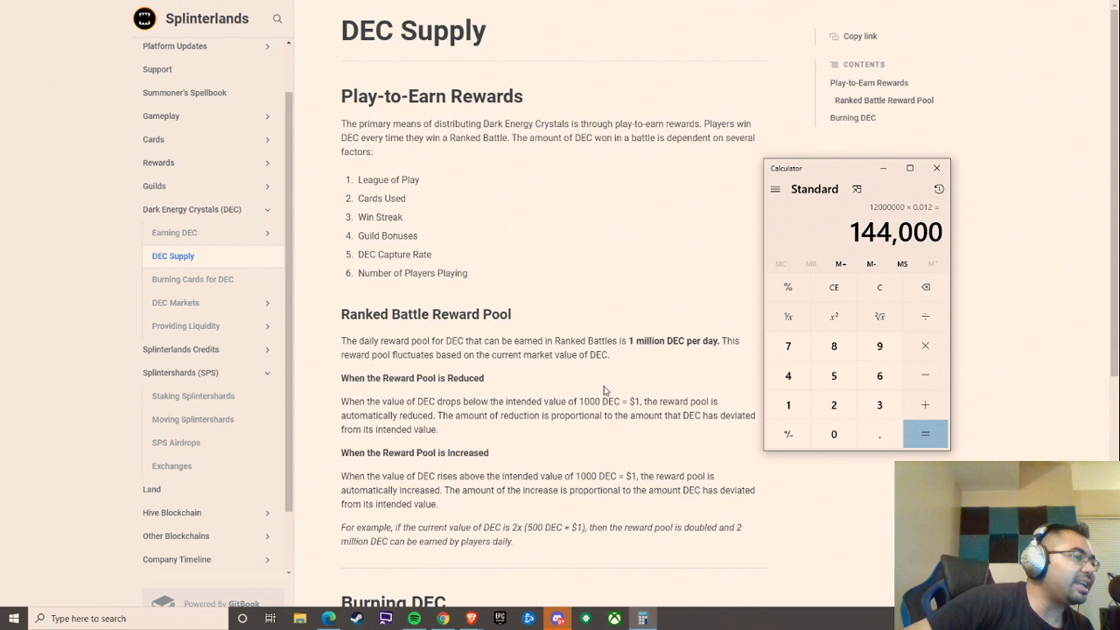
mouse_move(662, 331)
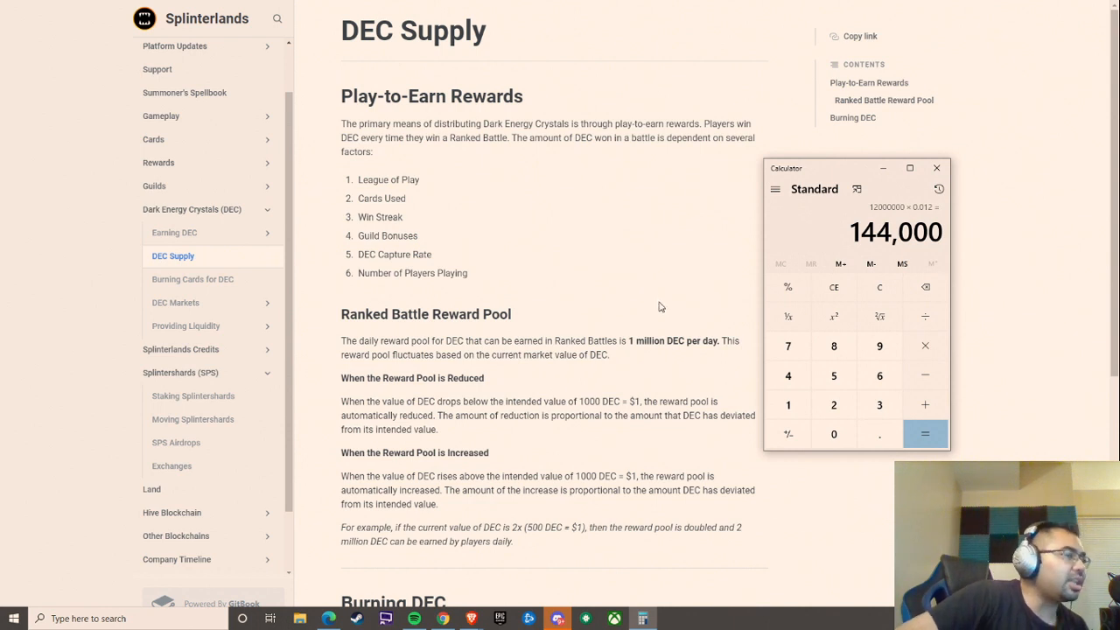
mouse_move(662, 305)
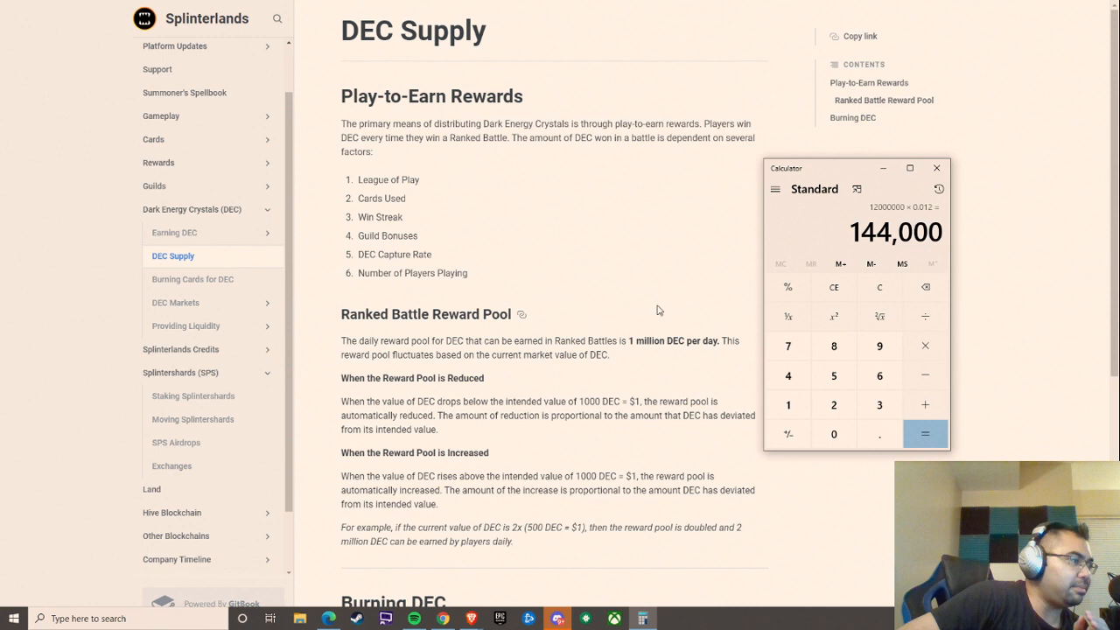
mouse_move(663, 301)
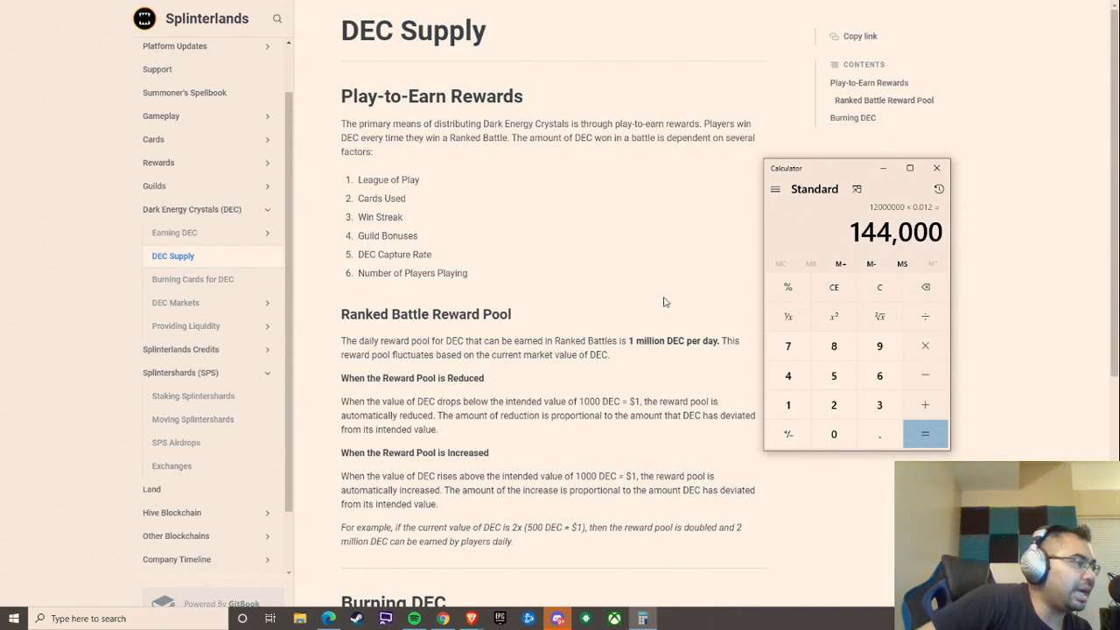
mouse_move(665, 301)
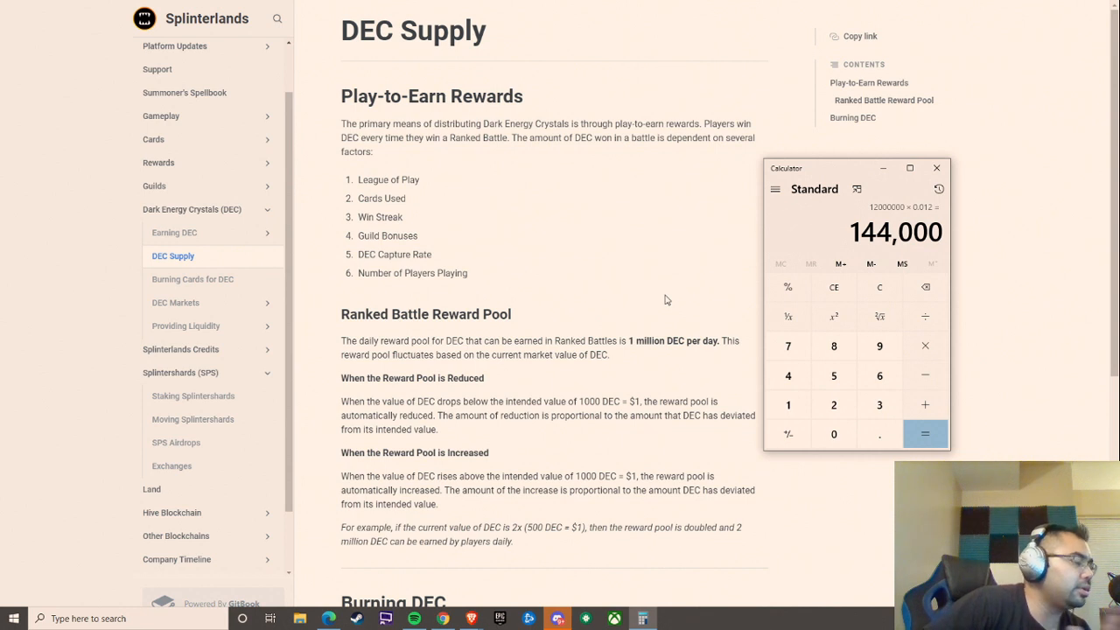
mouse_move(669, 307)
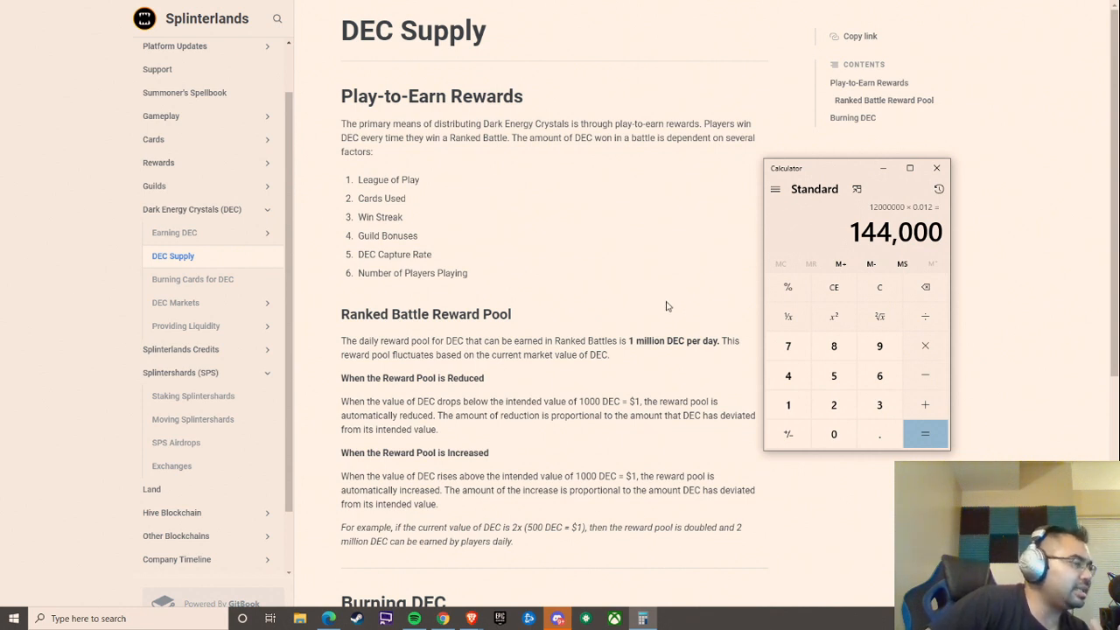
mouse_move(672, 304)
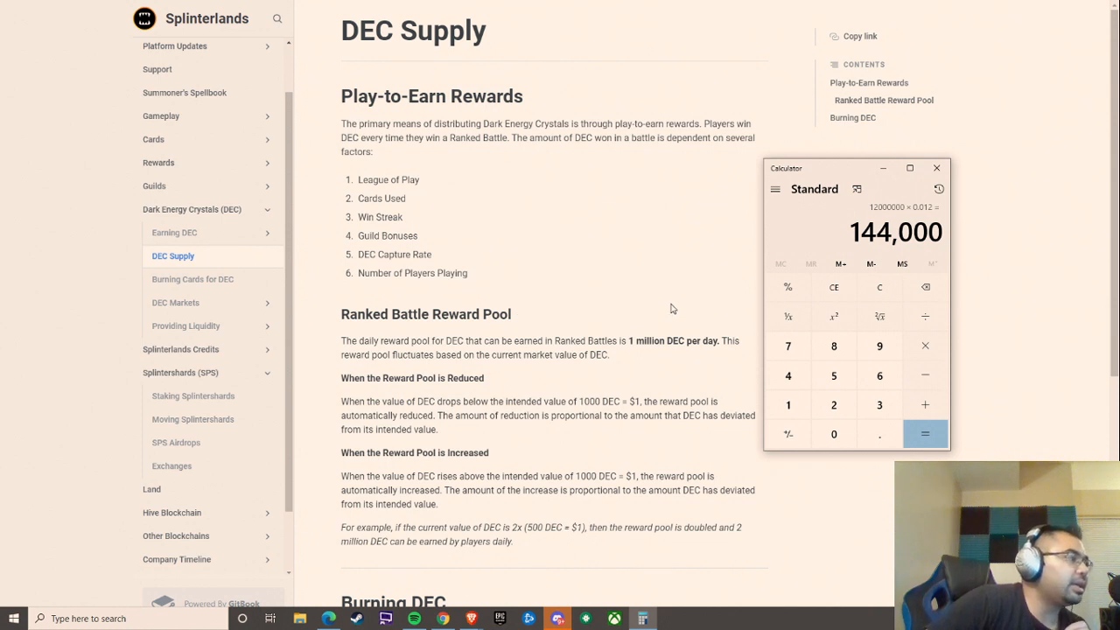
mouse_move(674, 288)
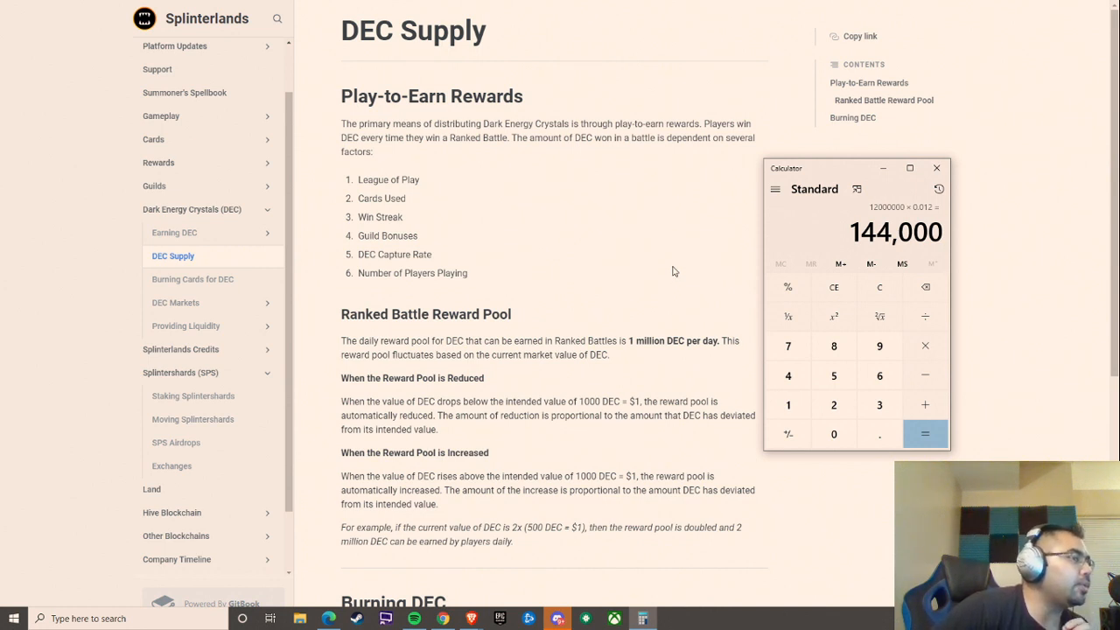
mouse_move(676, 269)
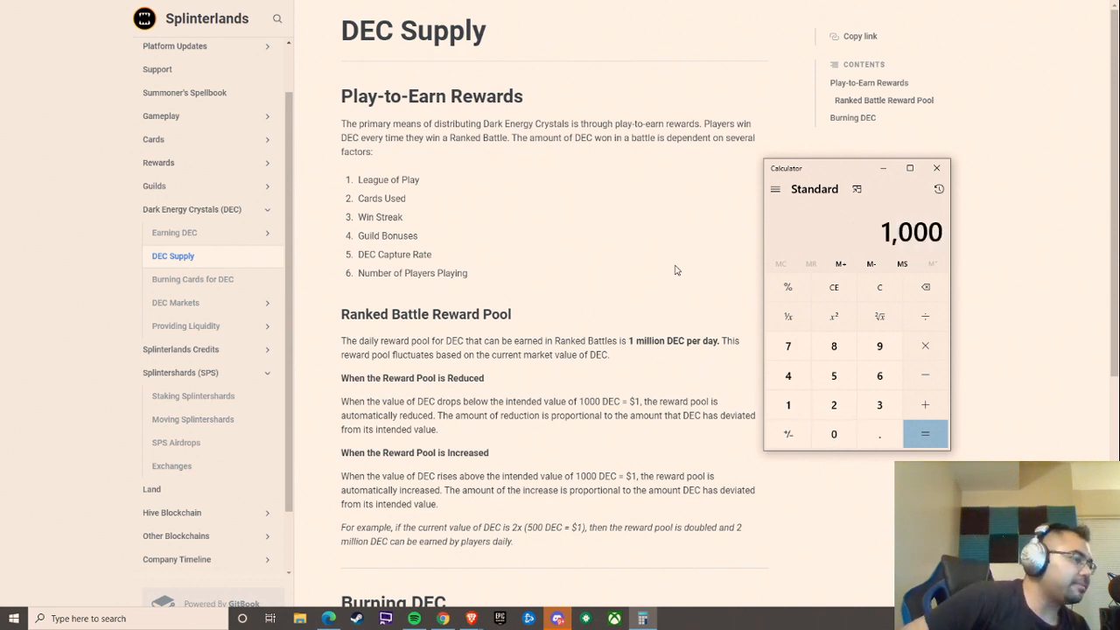
mouse_move(697, 180)
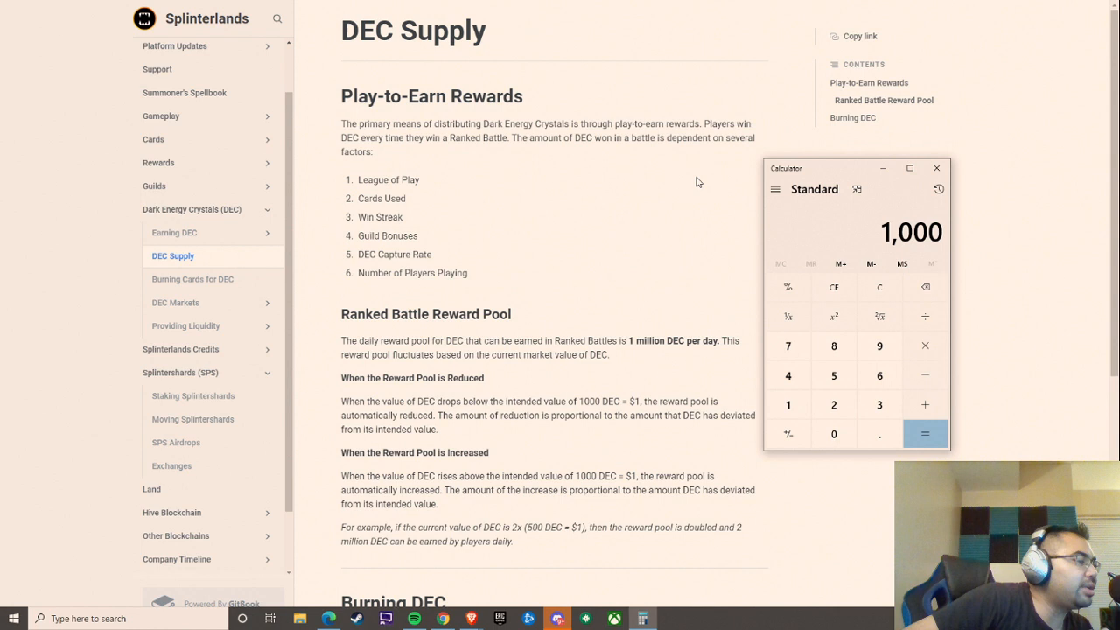
mouse_move(824, 228)
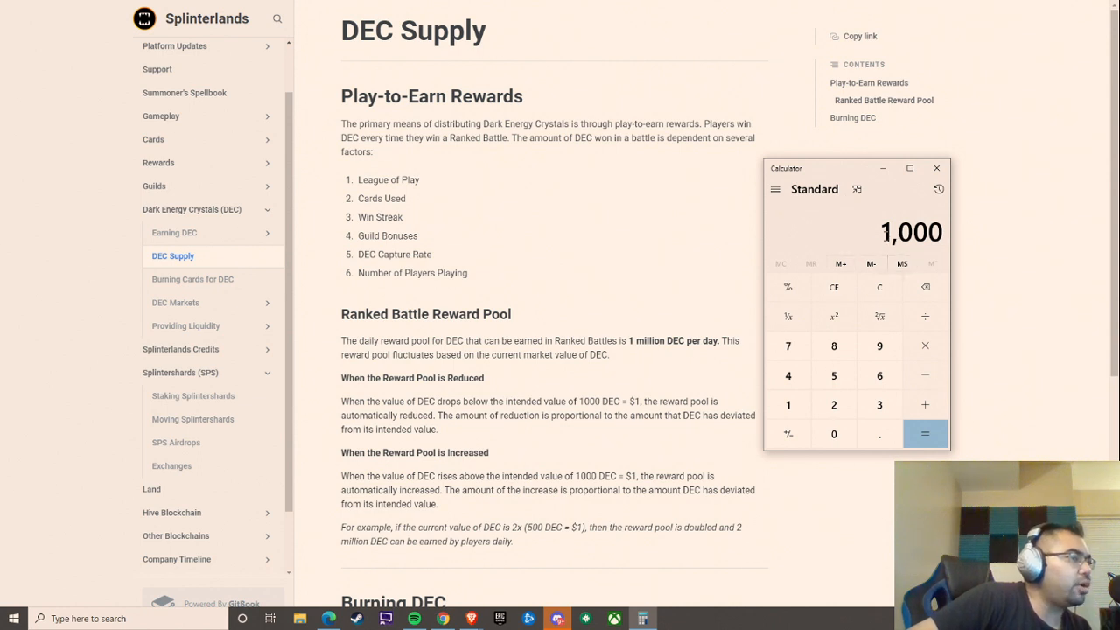
mouse_move(879, 240)
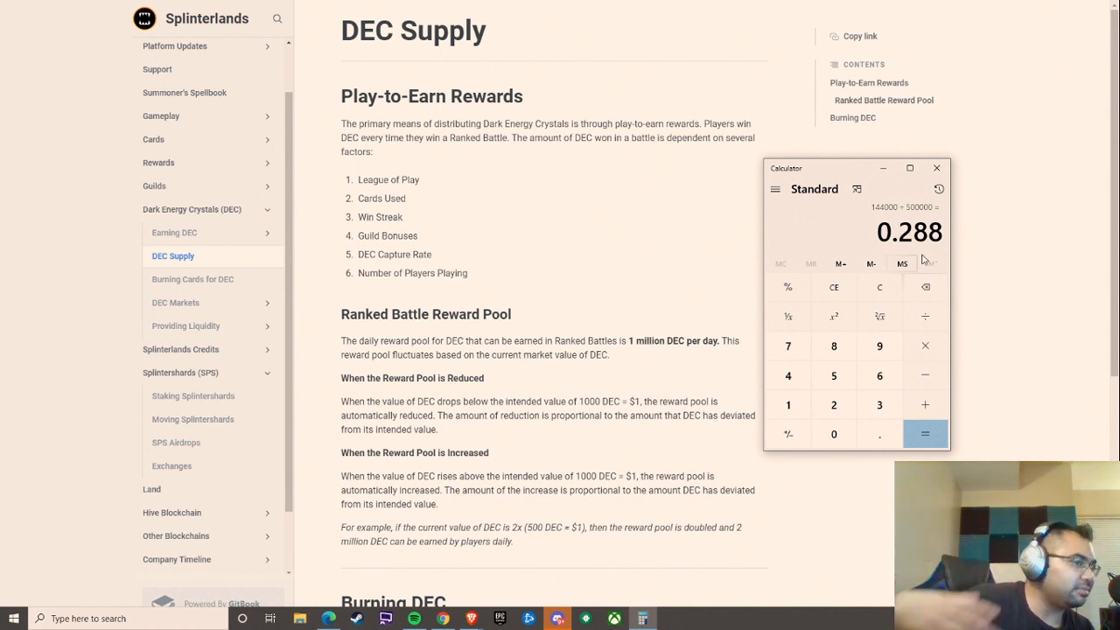
mouse_move(925, 287)
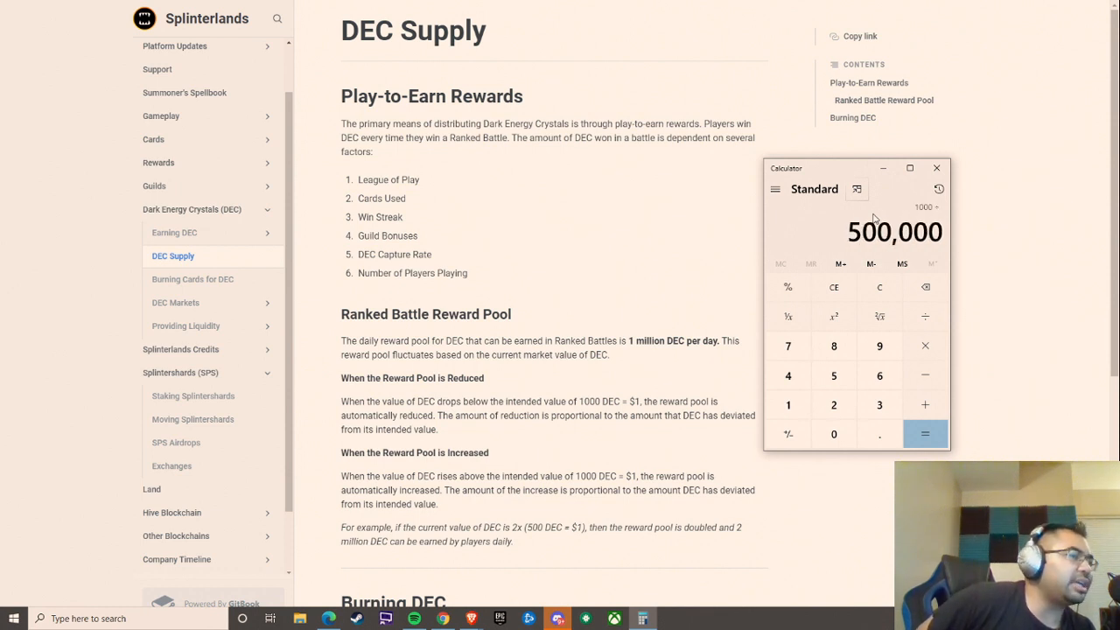
Finish the division 1,000 ÷ 5,000,000 to show 0.0002 on the display.
left_click(925, 434)
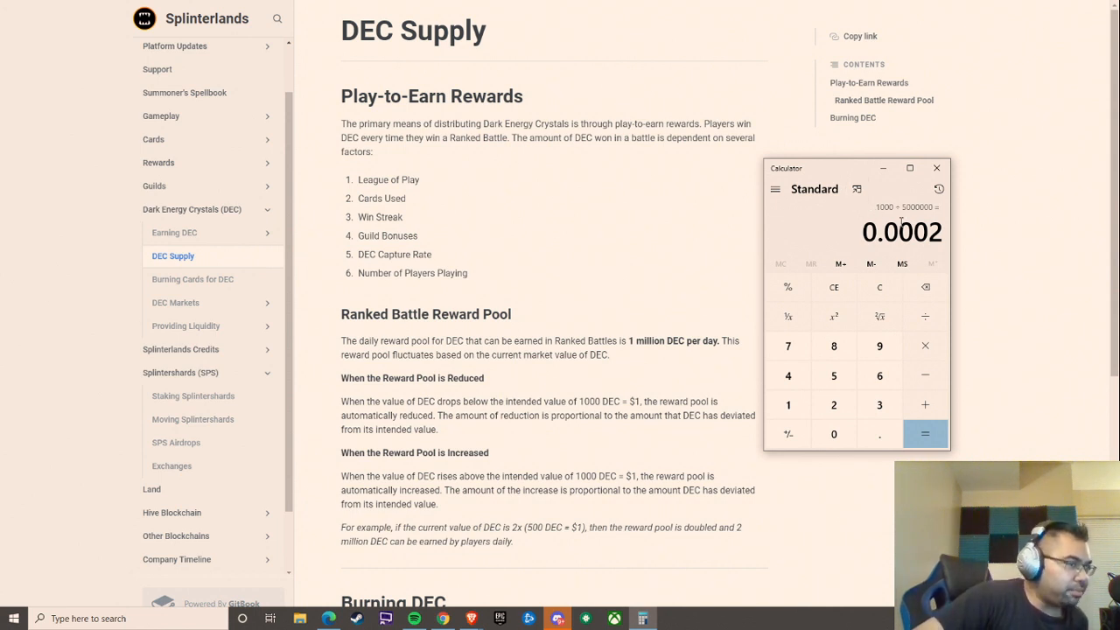
mouse_move(900, 221)
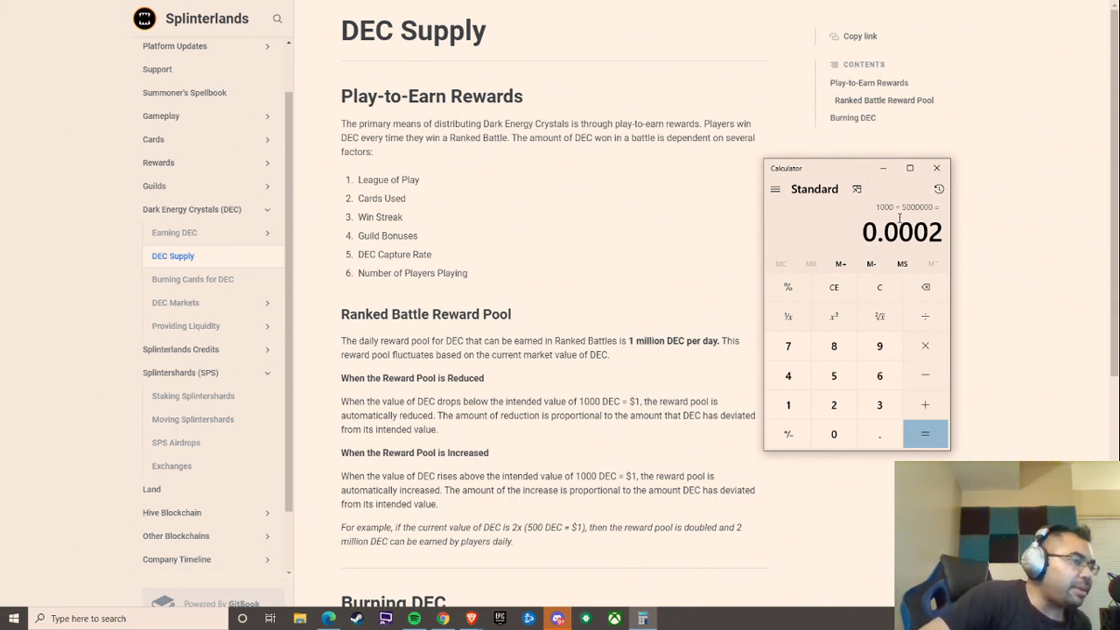
mouse_move(900, 224)
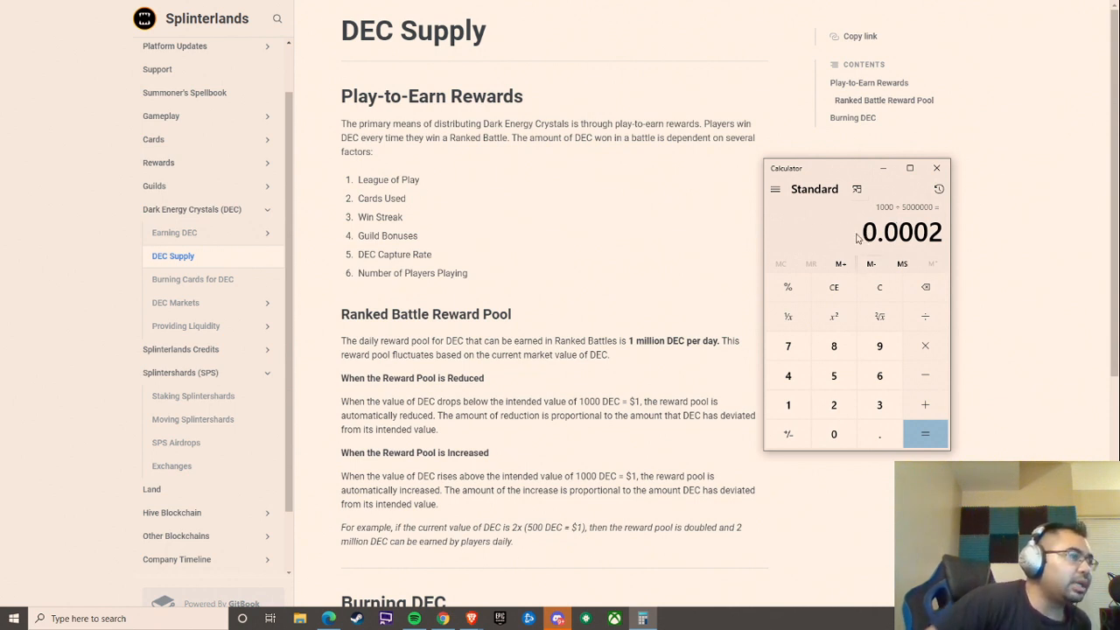
mouse_move(842, 219)
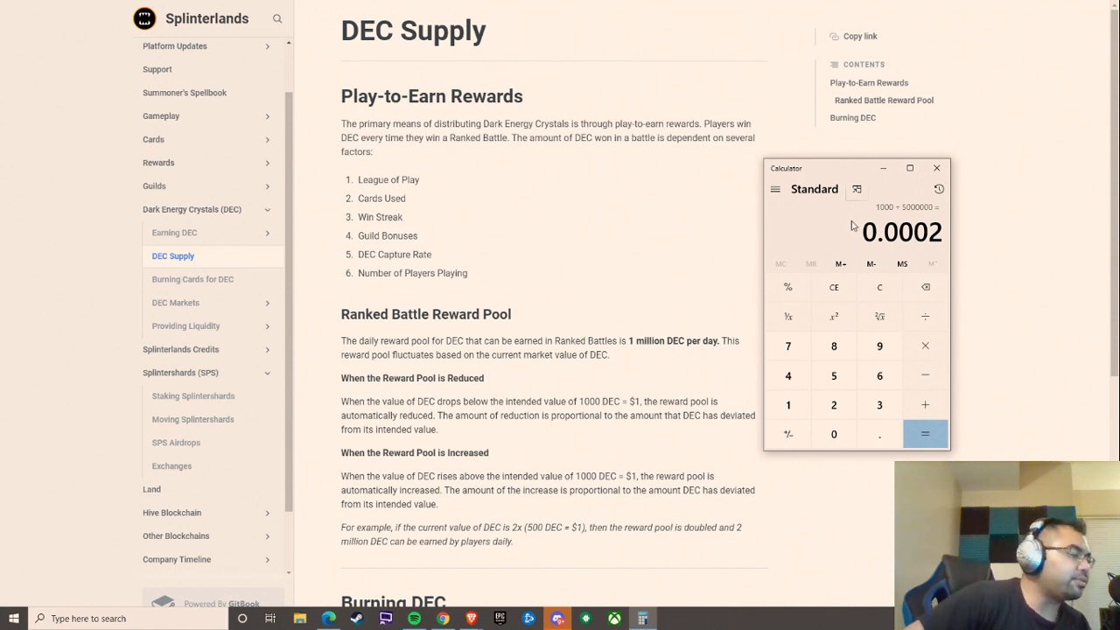
Clear the calculator and navigate to the SPS Play to Earn & Reward Pools page.
left_click(878, 287)
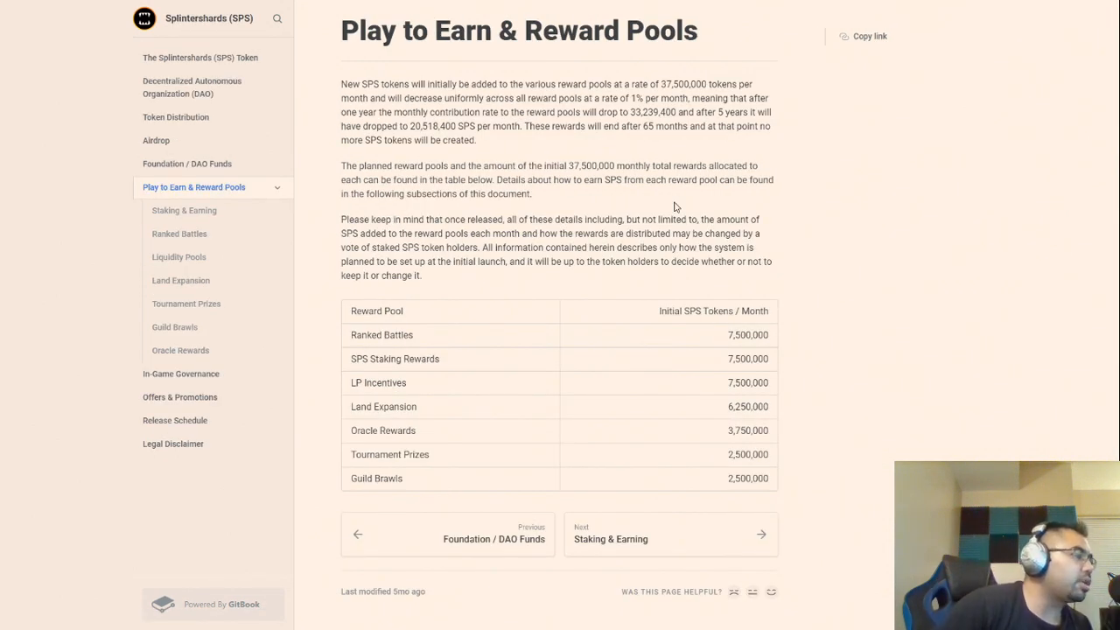
mouse_move(357, 375)
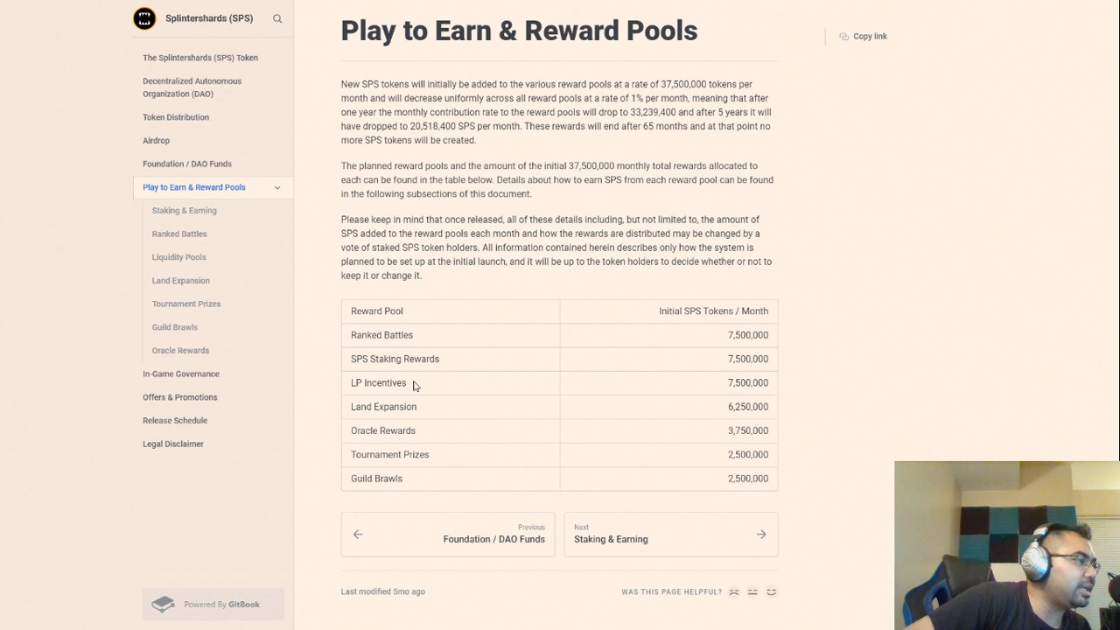
mouse_move(406, 381)
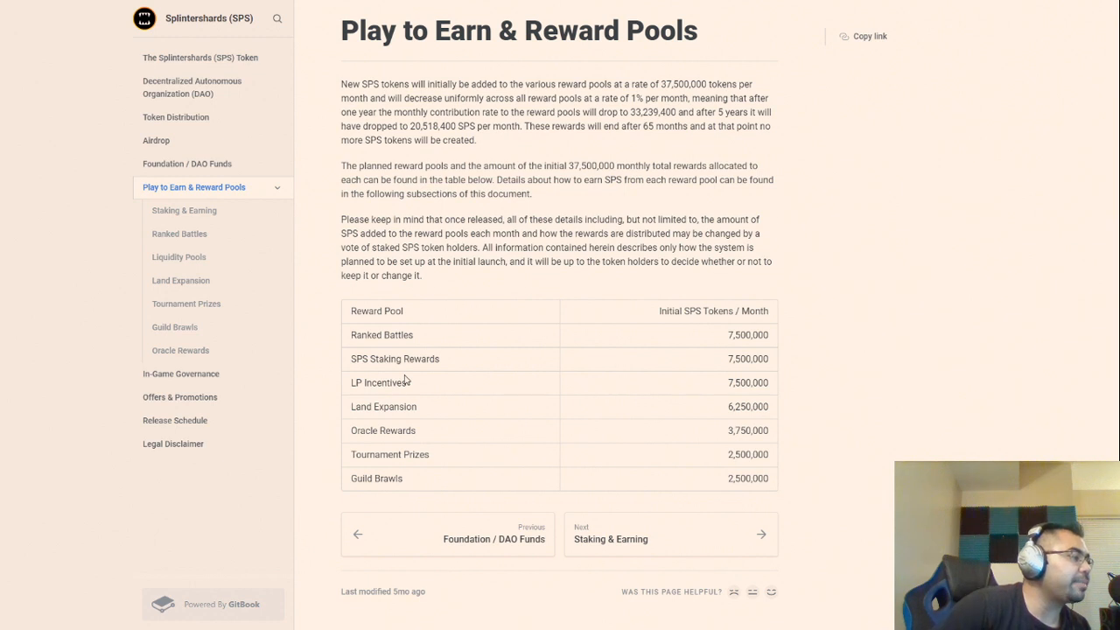
double_click(381, 336)
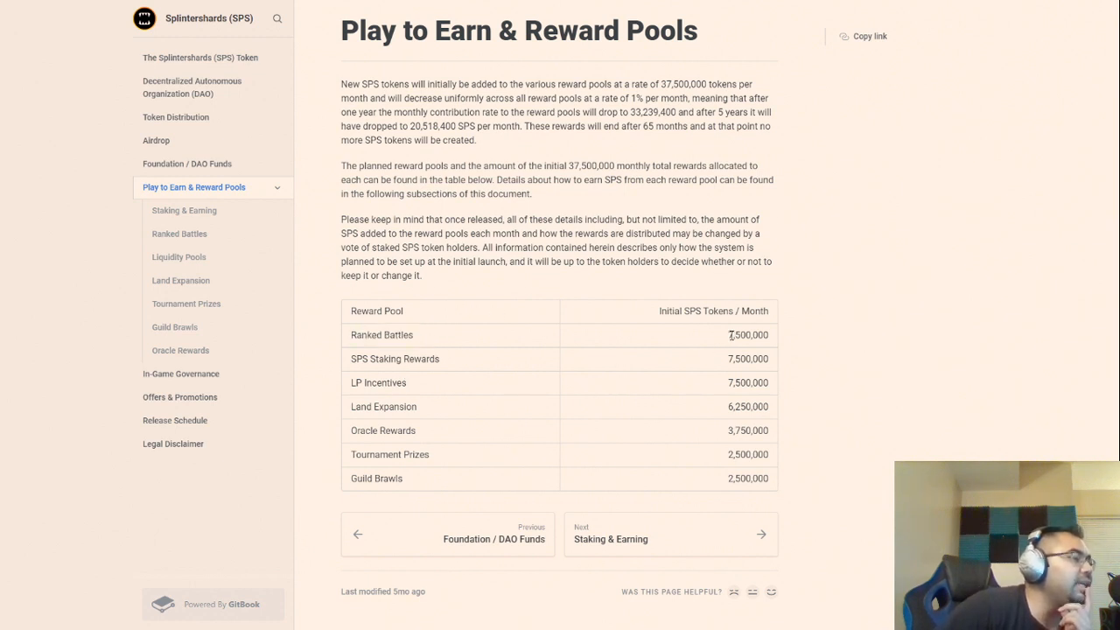
mouse_move(399, 347)
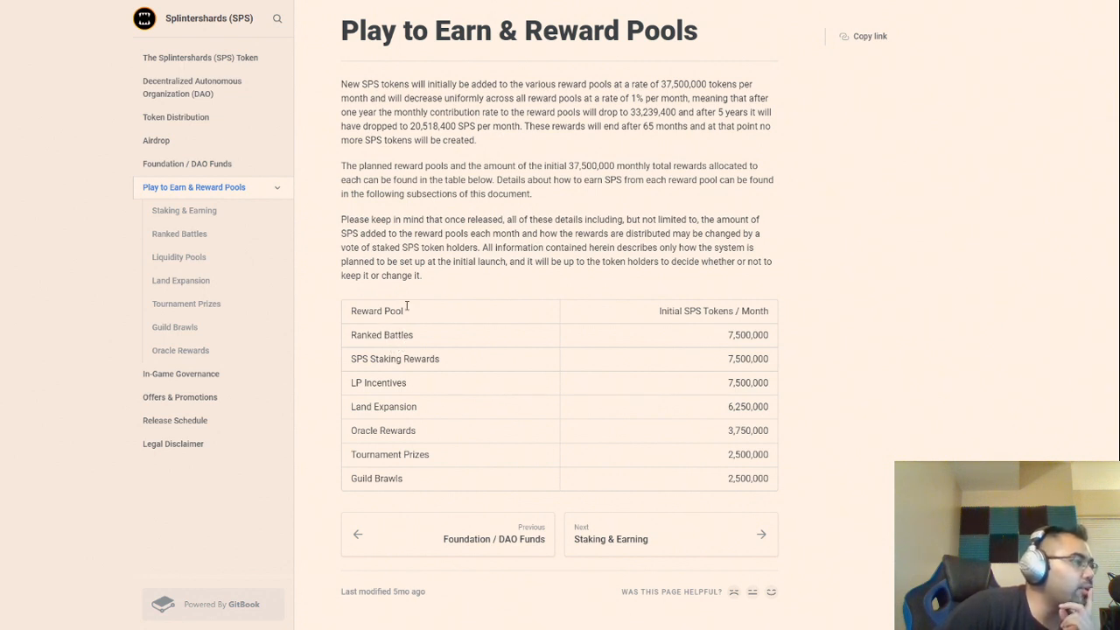
mouse_move(593, 109)
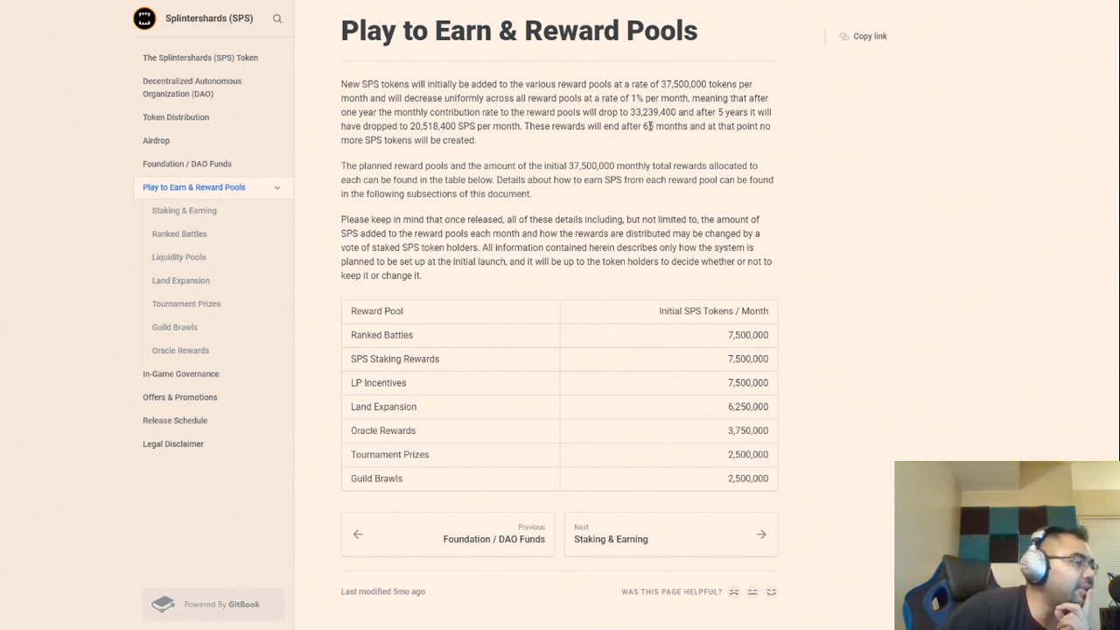
mouse_move(686, 166)
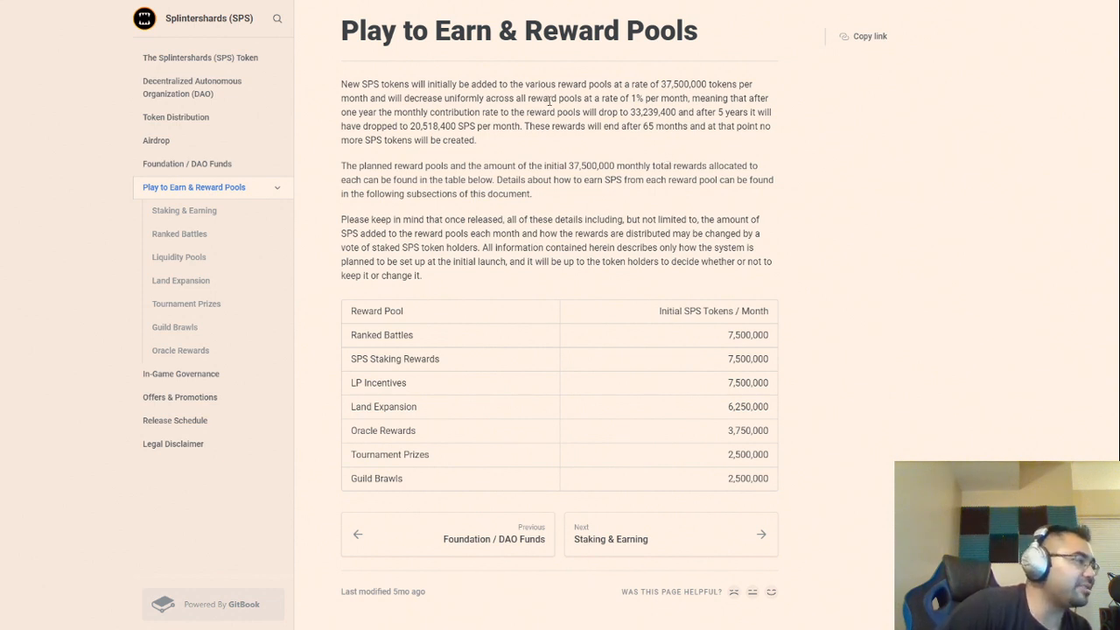
mouse_move(586, 136)
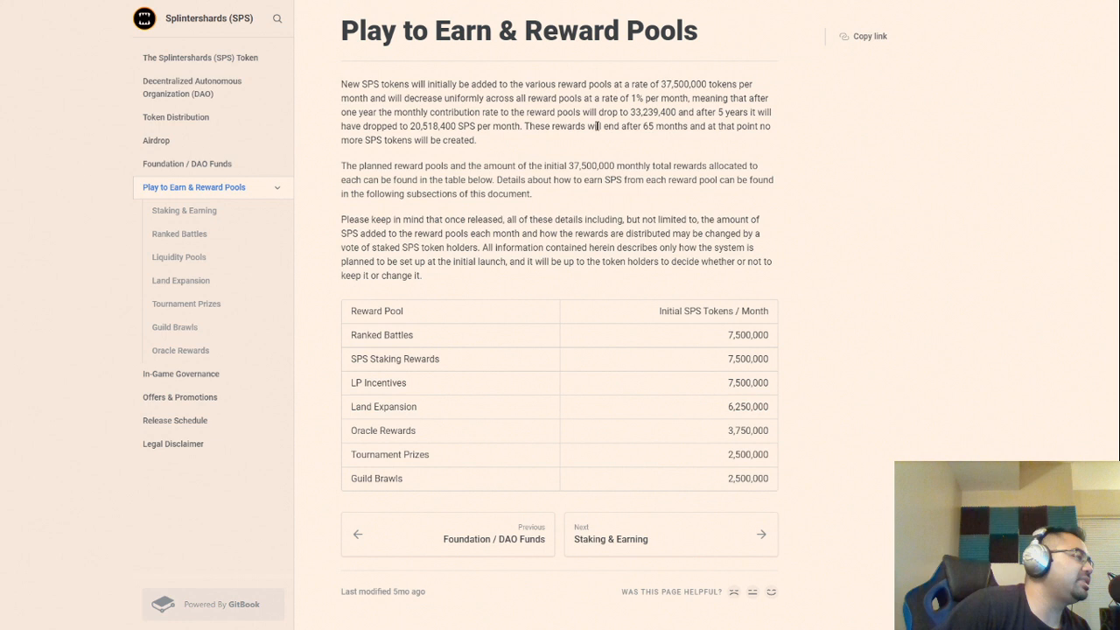
mouse_move(625, 142)
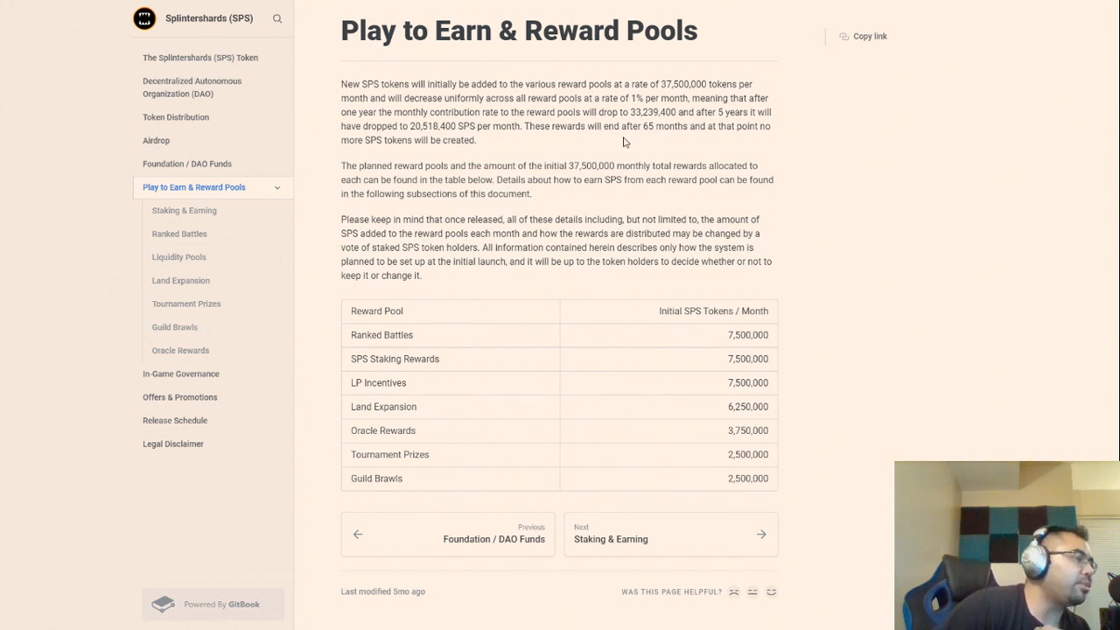
mouse_move(613, 140)
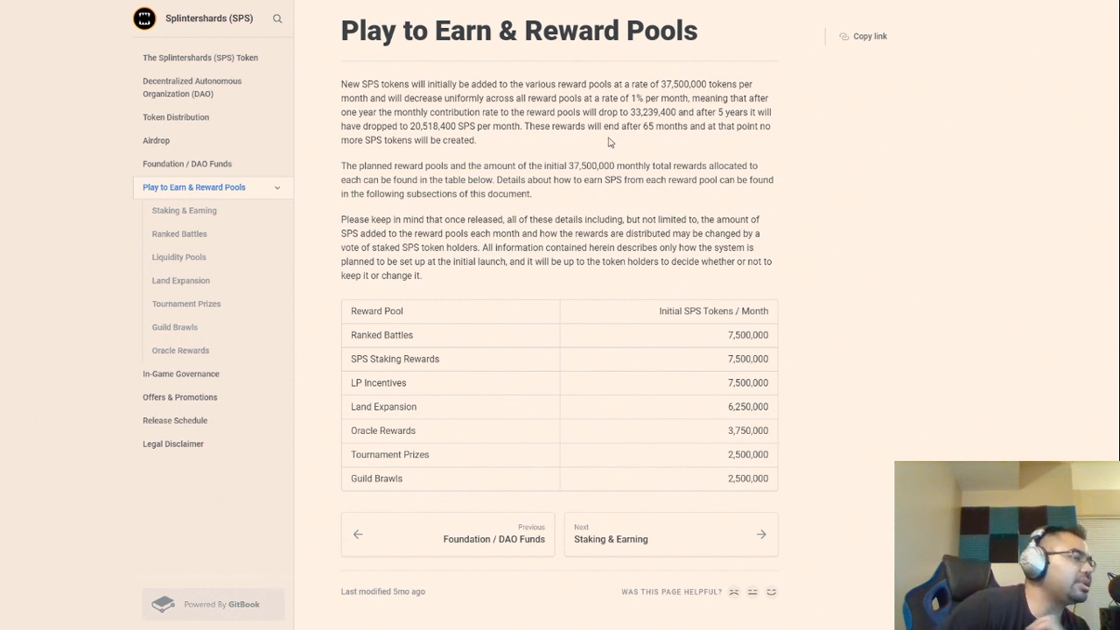
mouse_move(600, 145)
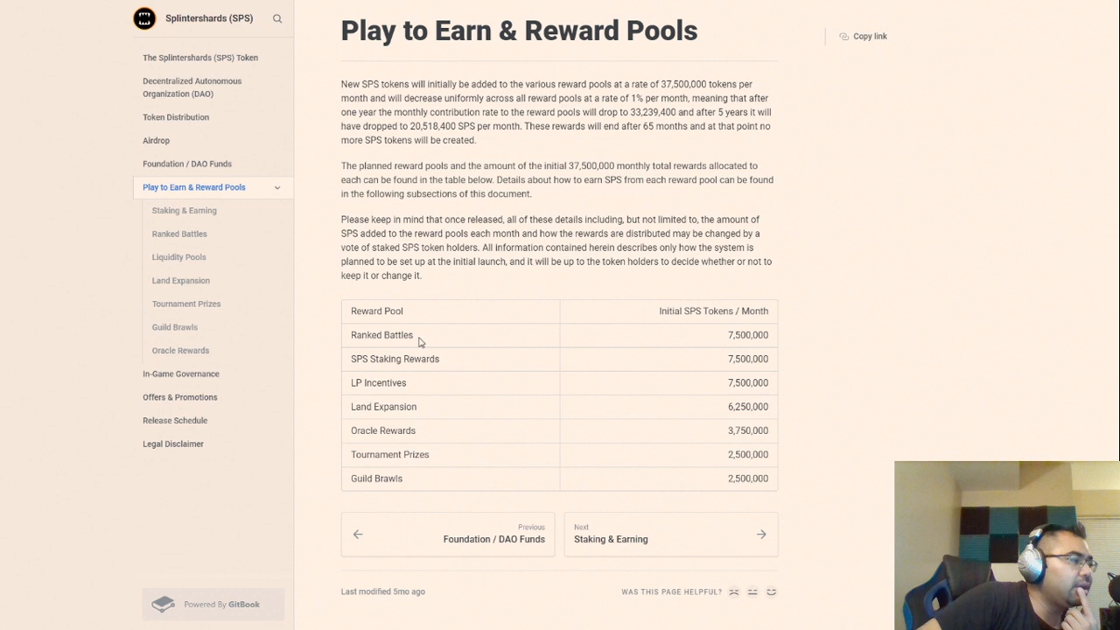
mouse_move(424, 341)
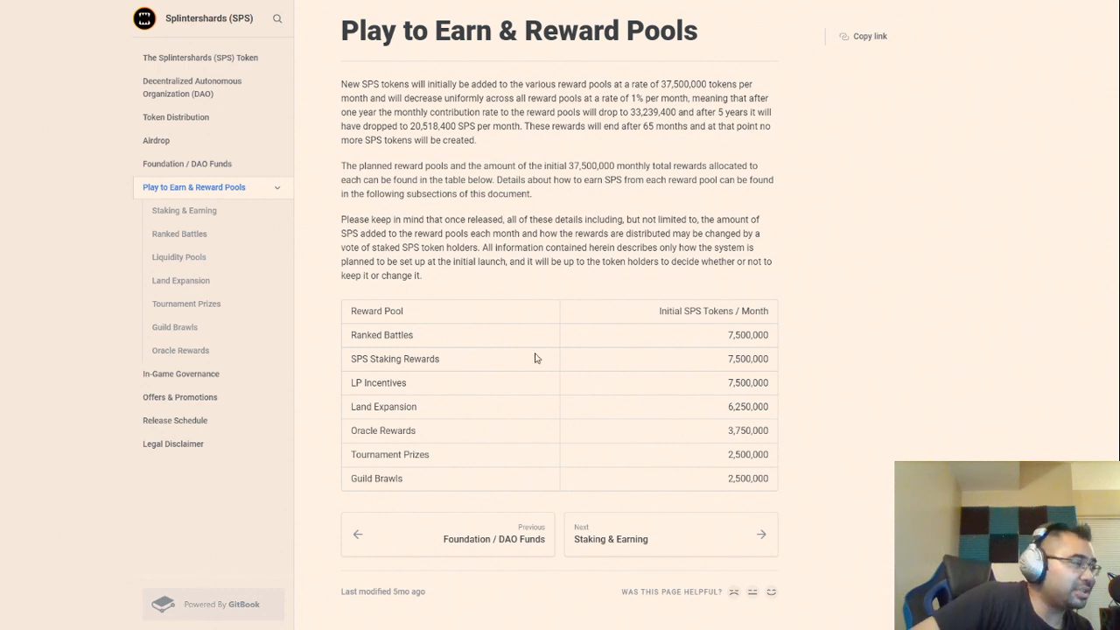
mouse_move(560, 291)
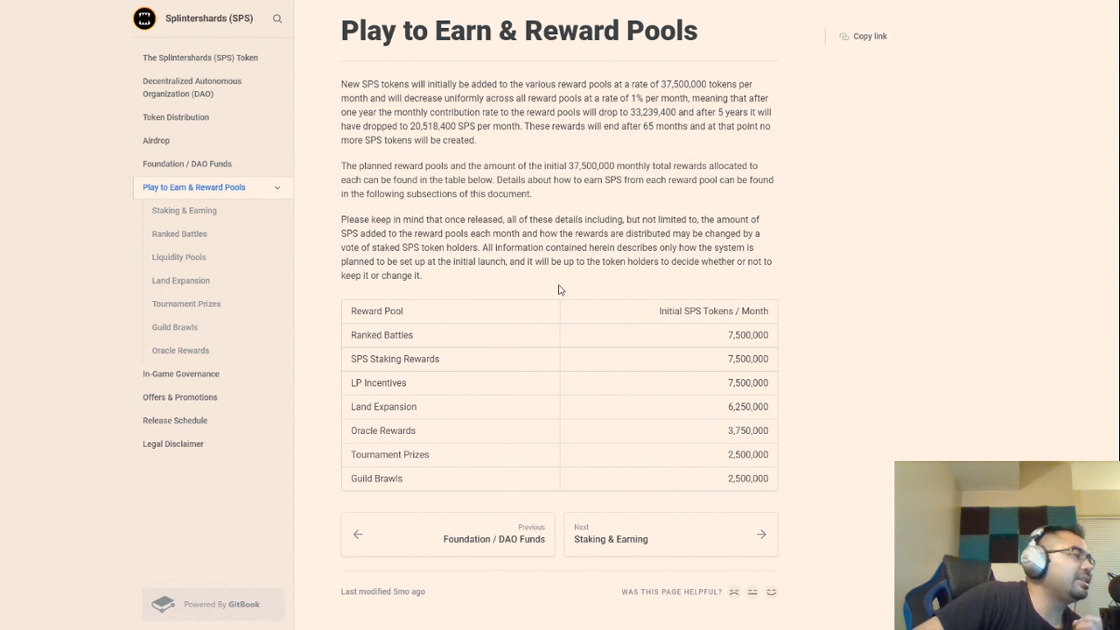
mouse_move(546, 285)
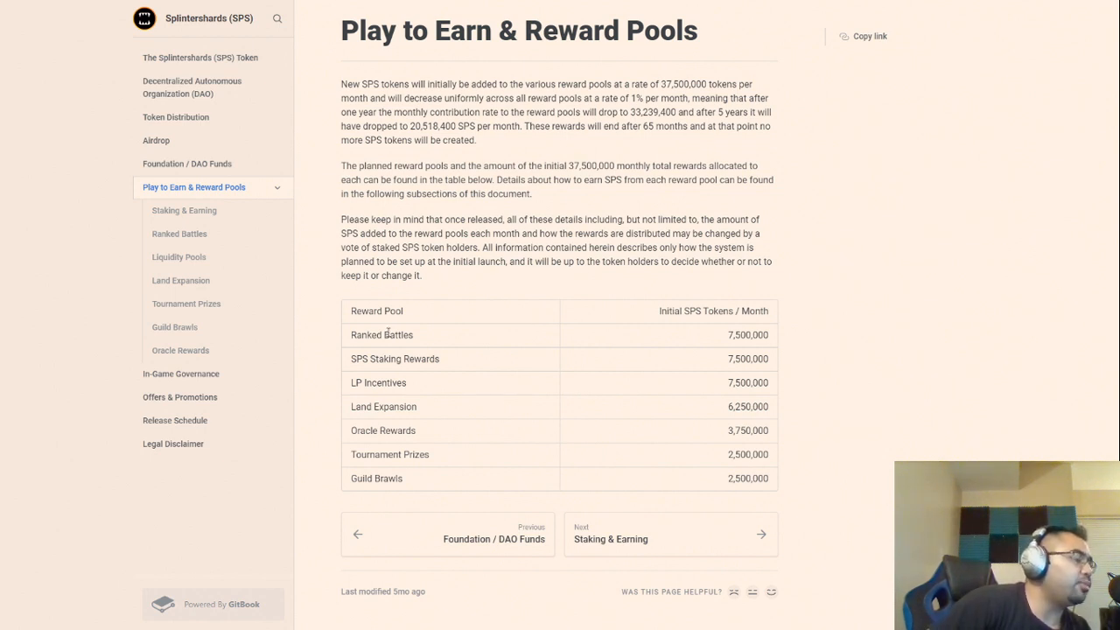
mouse_move(444, 315)
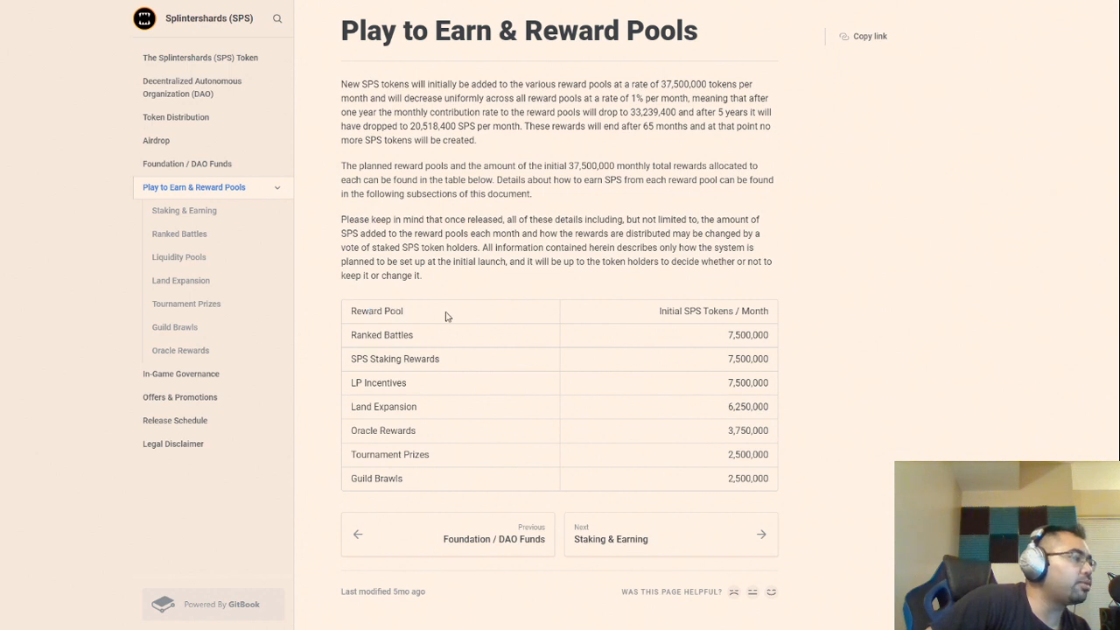
mouse_move(437, 341)
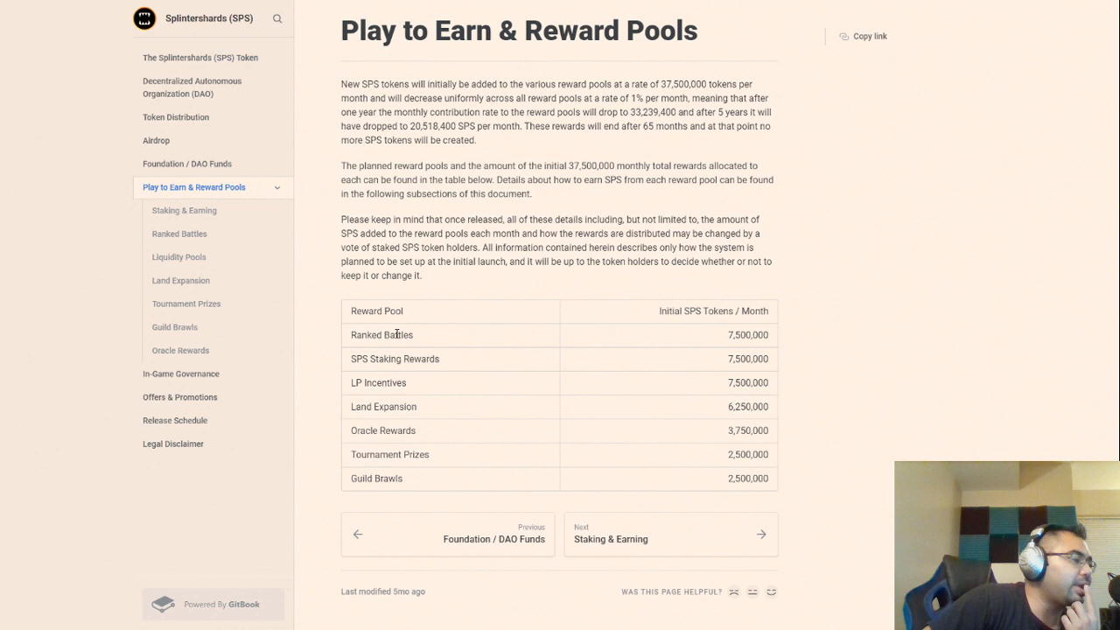
mouse_move(406, 332)
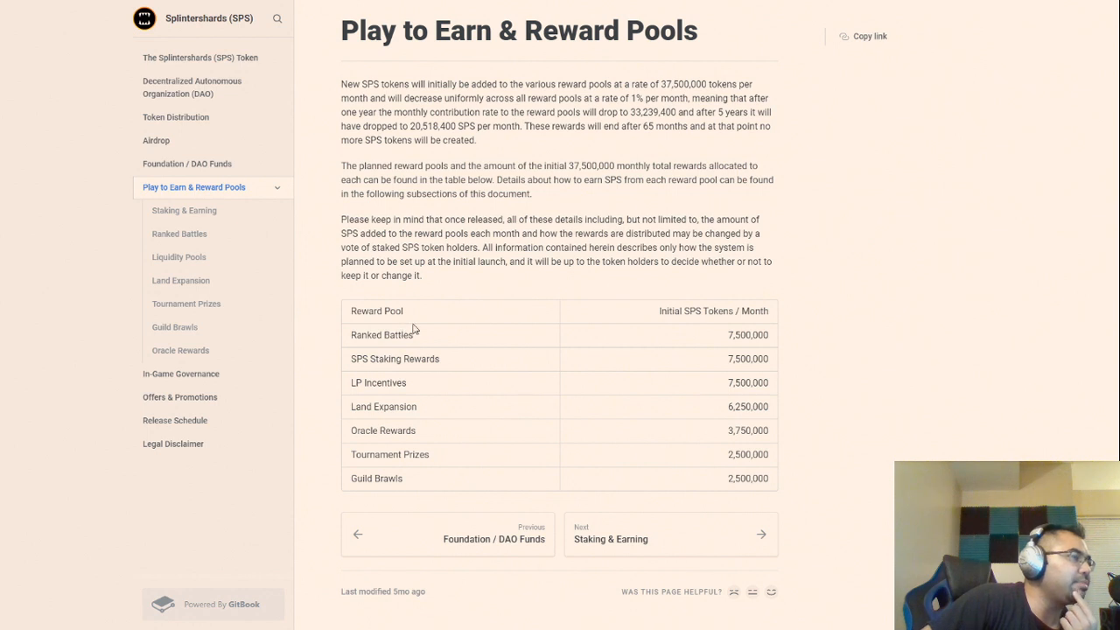
mouse_move(427, 337)
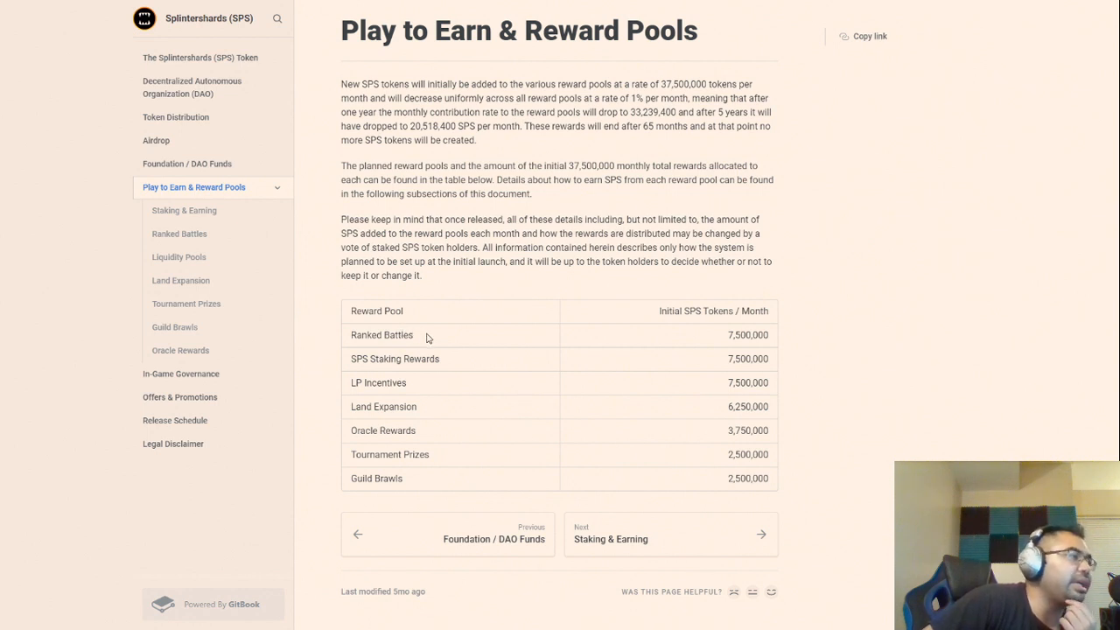
mouse_move(431, 350)
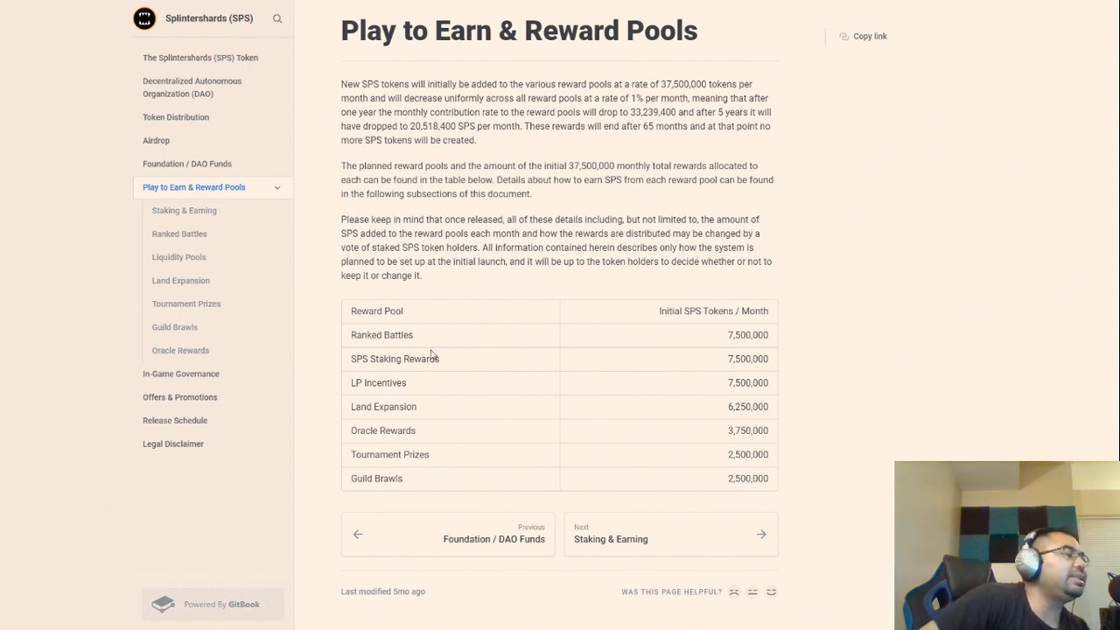
Select Dark Energy Crystals (DEC) > DEC Supply in the docs sidebar.
double_click(406, 359)
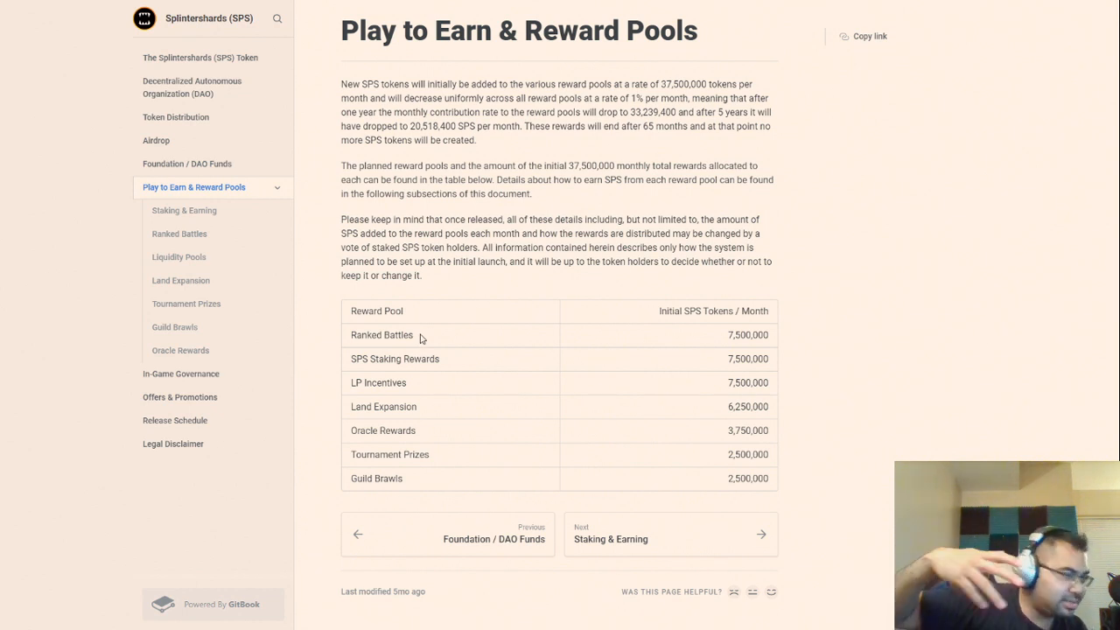
mouse_move(410, 311)
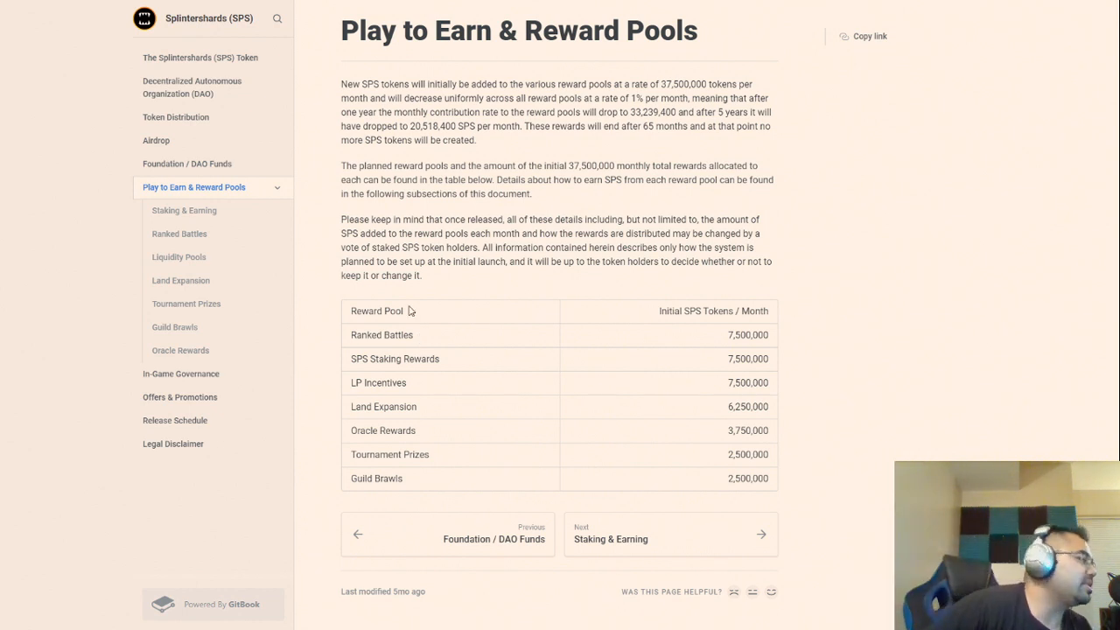
mouse_move(490, 301)
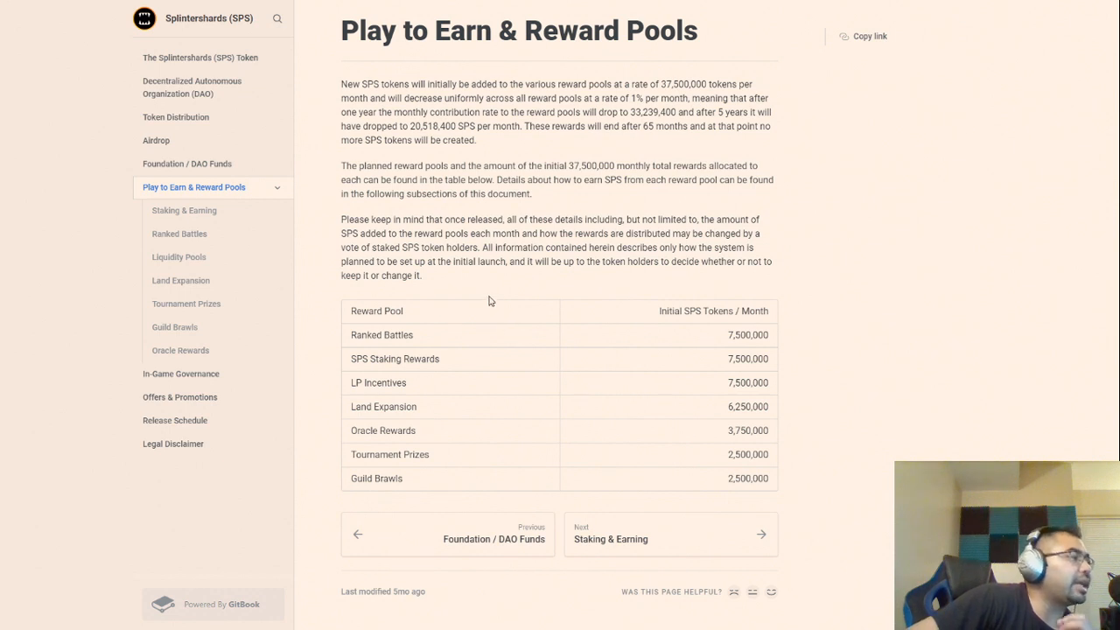
mouse_move(487, 293)
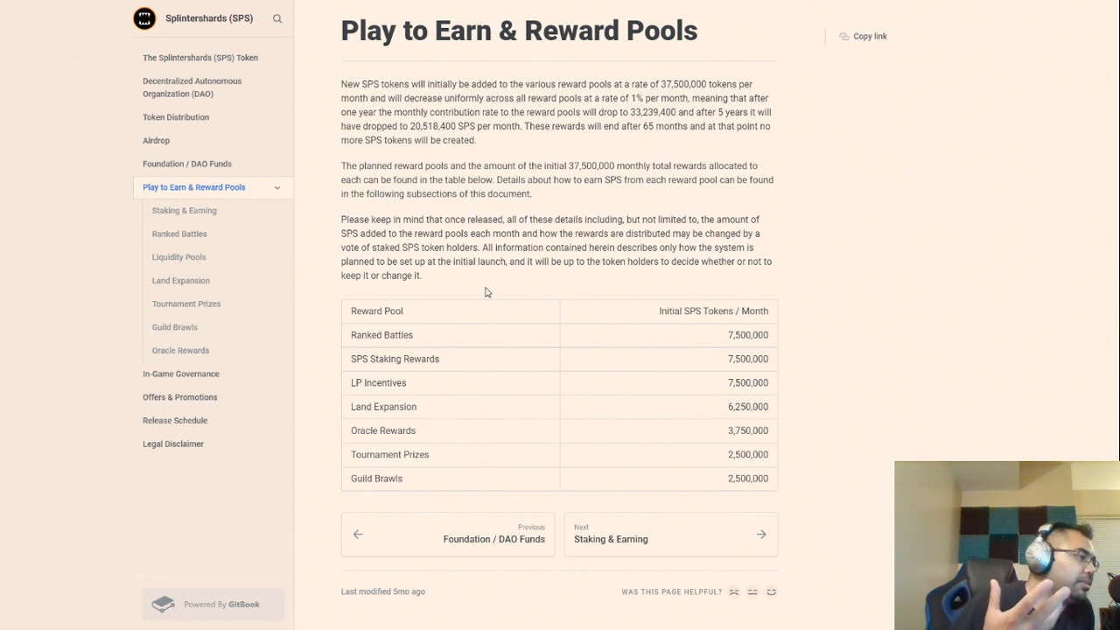
mouse_move(483, 294)
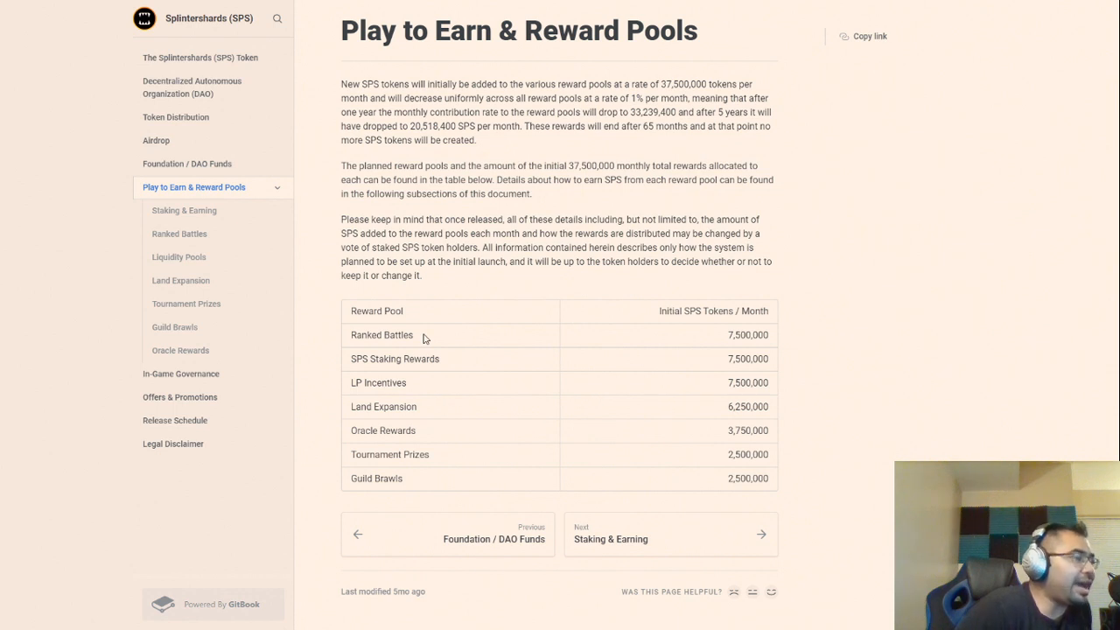
mouse_move(677, 126)
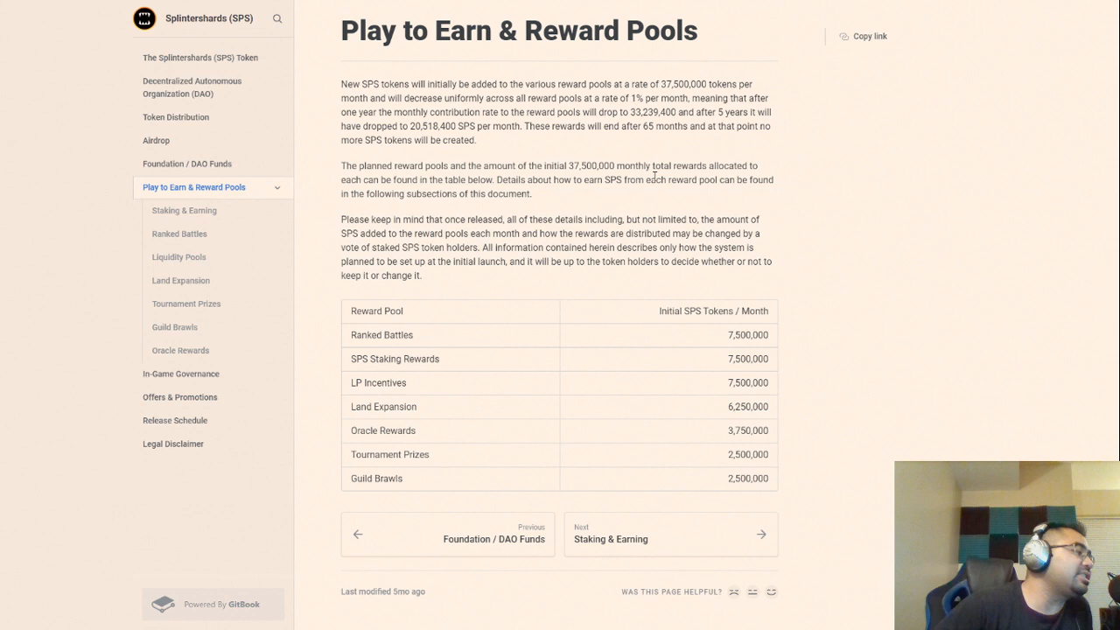
mouse_move(410, 336)
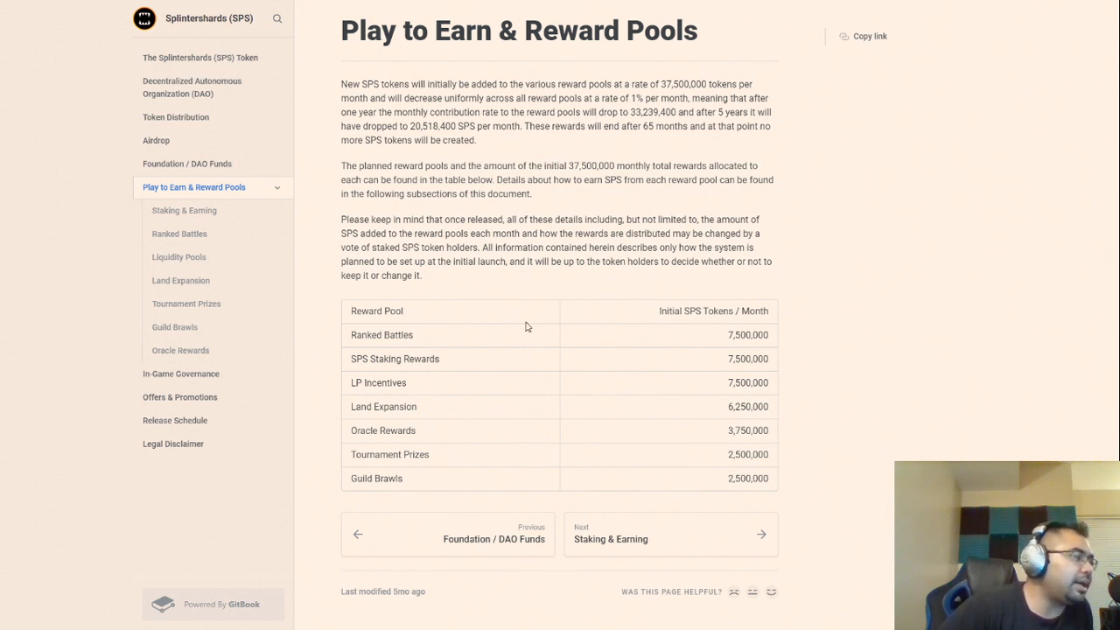
mouse_move(529, 273)
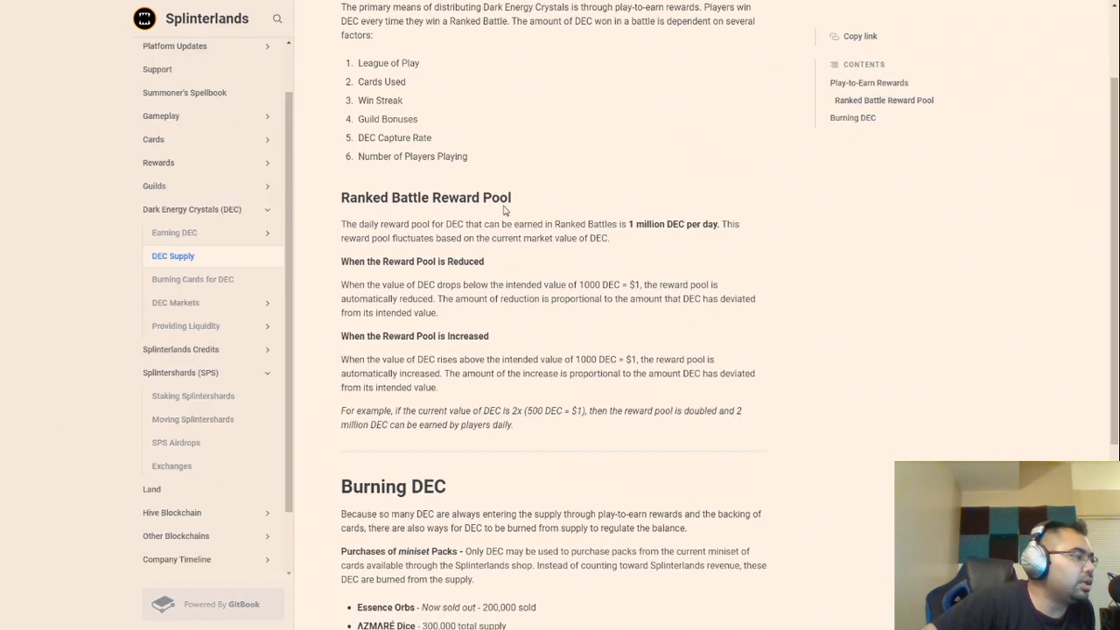
scroll("down", 3)
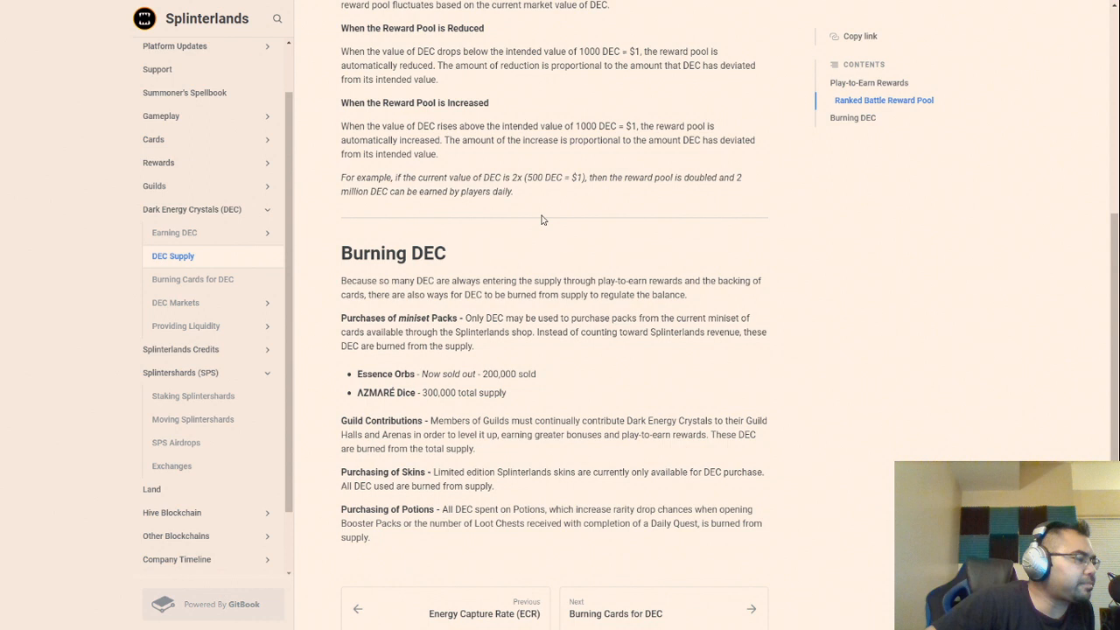
mouse_move(546, 200)
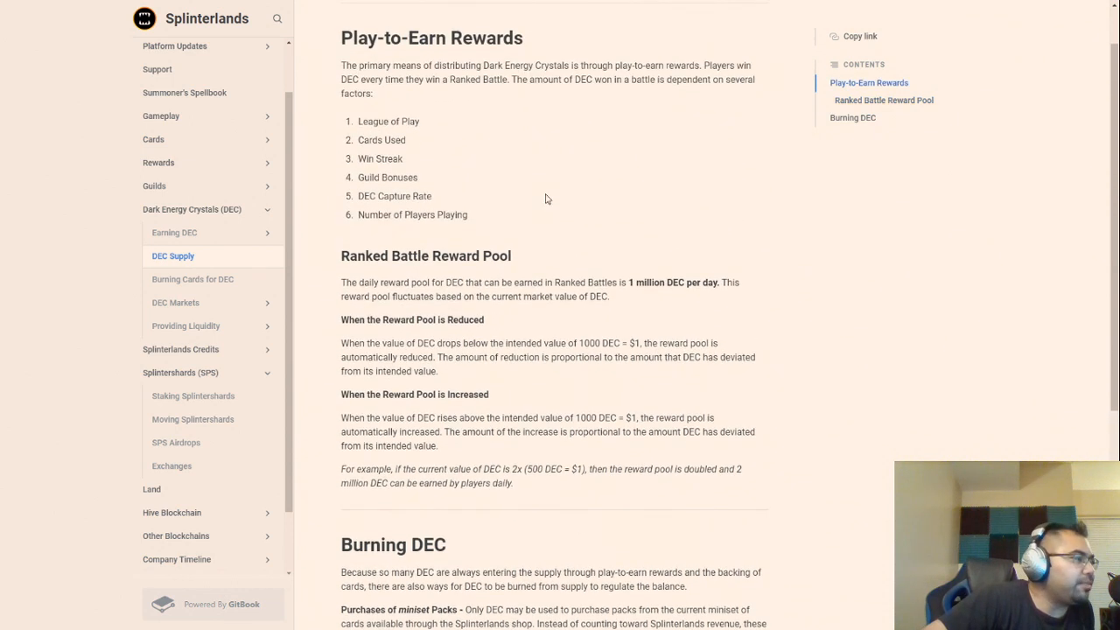
mouse_move(542, 201)
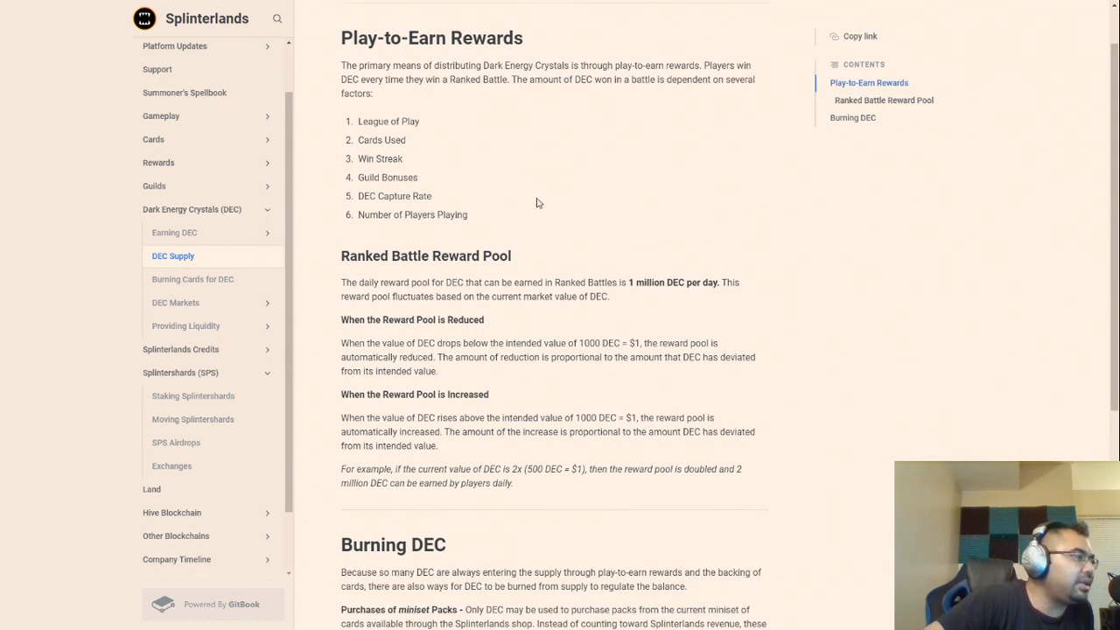
mouse_move(511, 217)
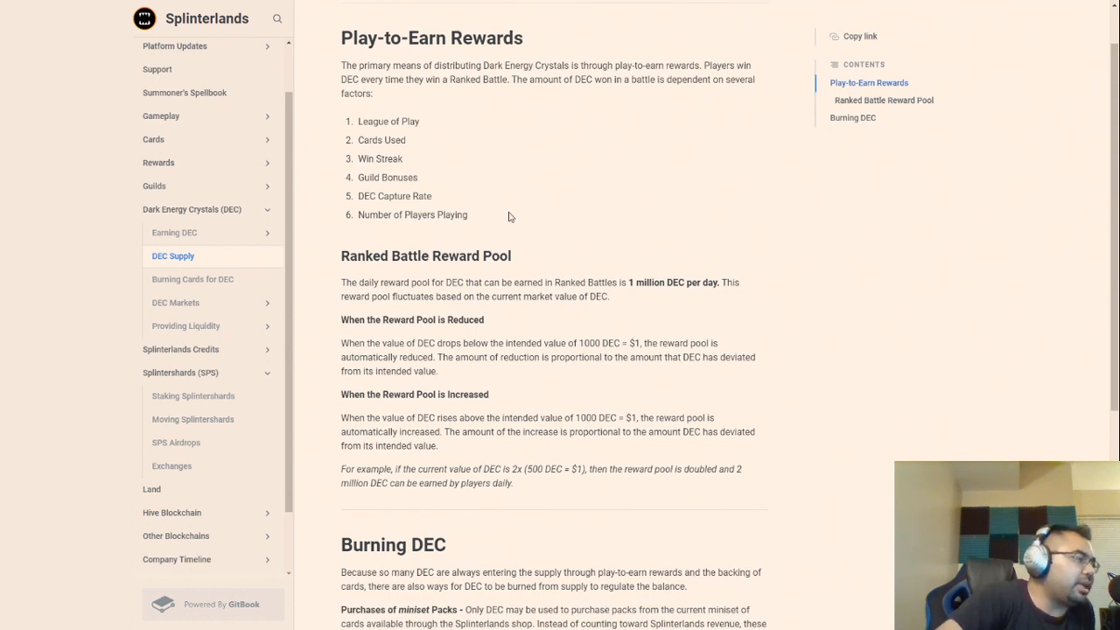
mouse_move(513, 202)
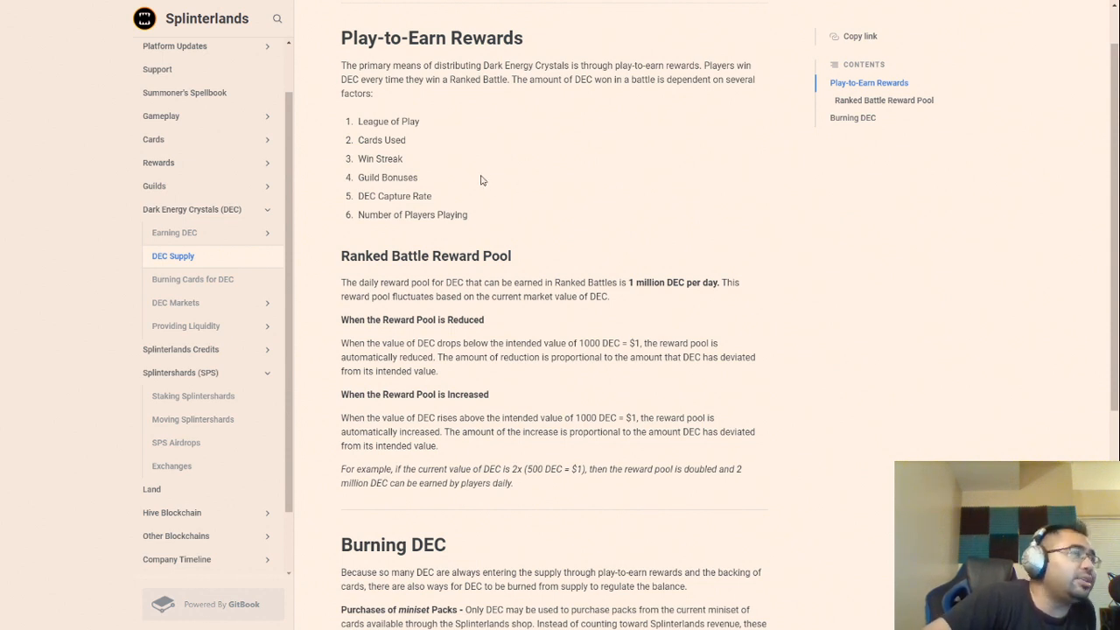
mouse_move(496, 189)
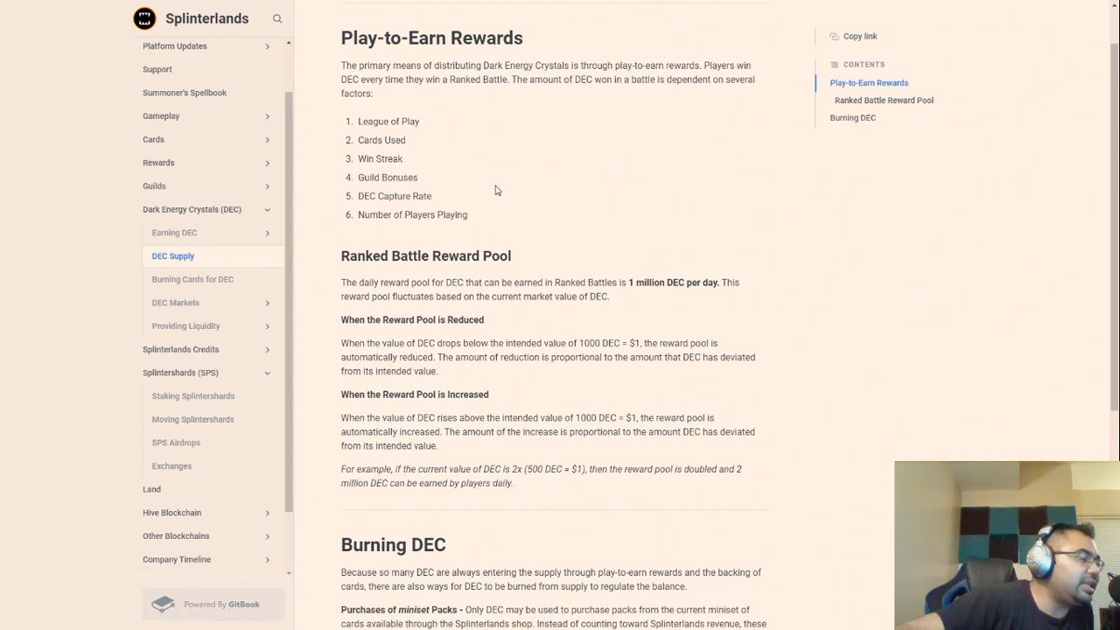
mouse_move(487, 191)
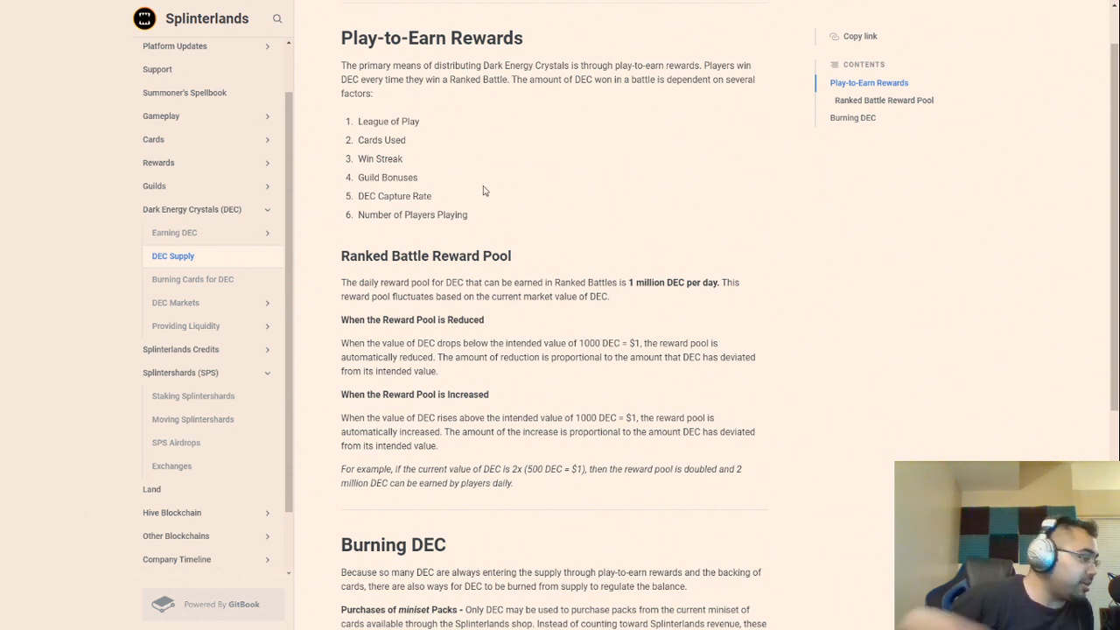
mouse_move(598, 298)
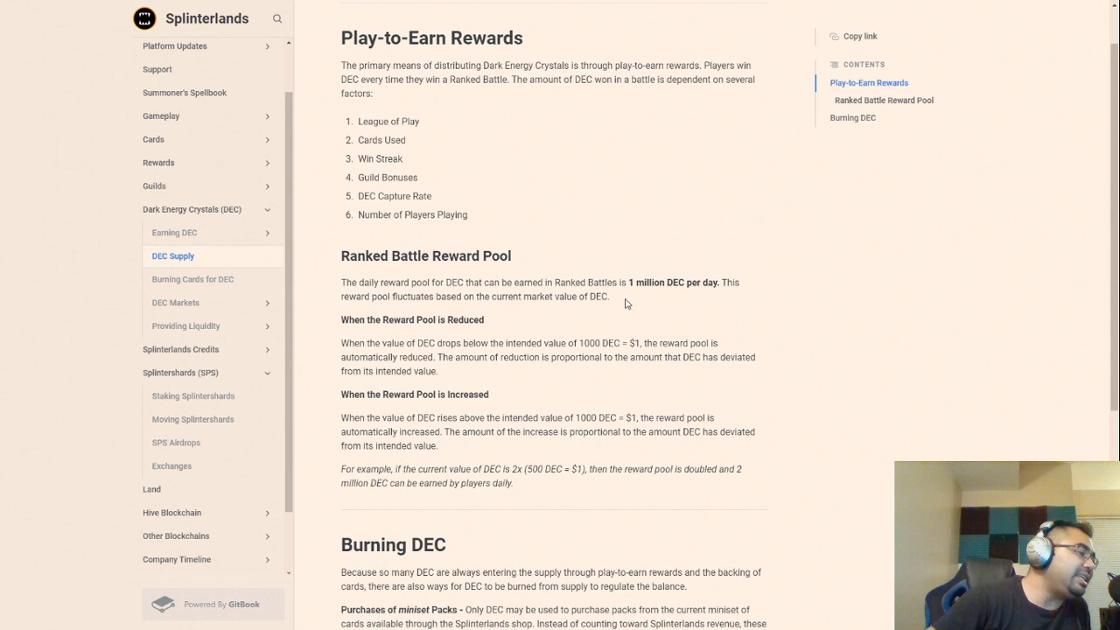
mouse_move(620, 315)
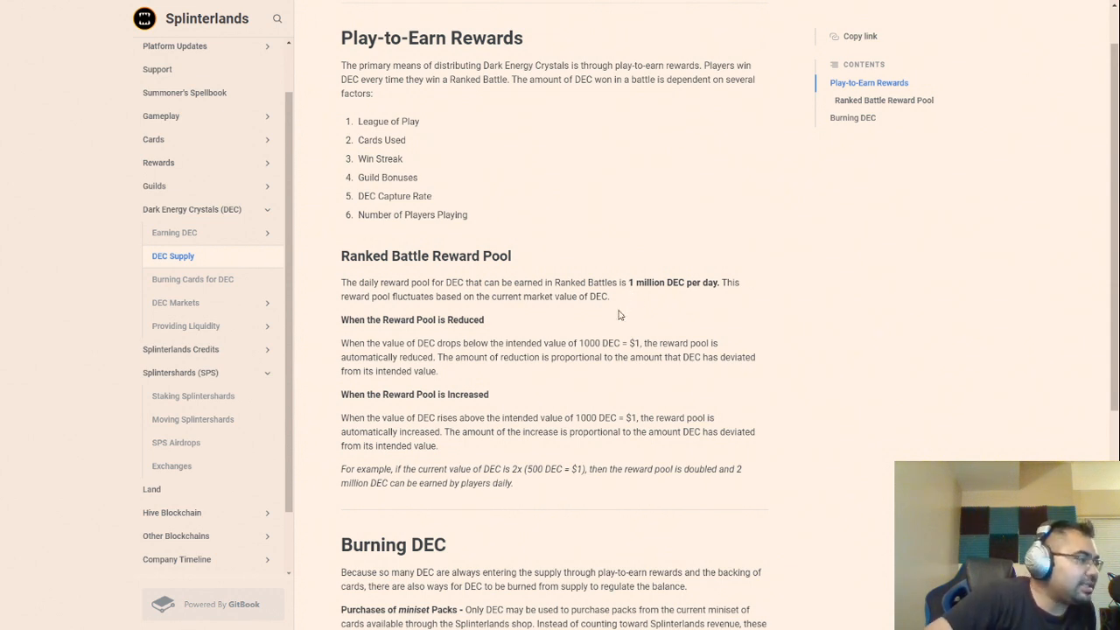
mouse_move(616, 304)
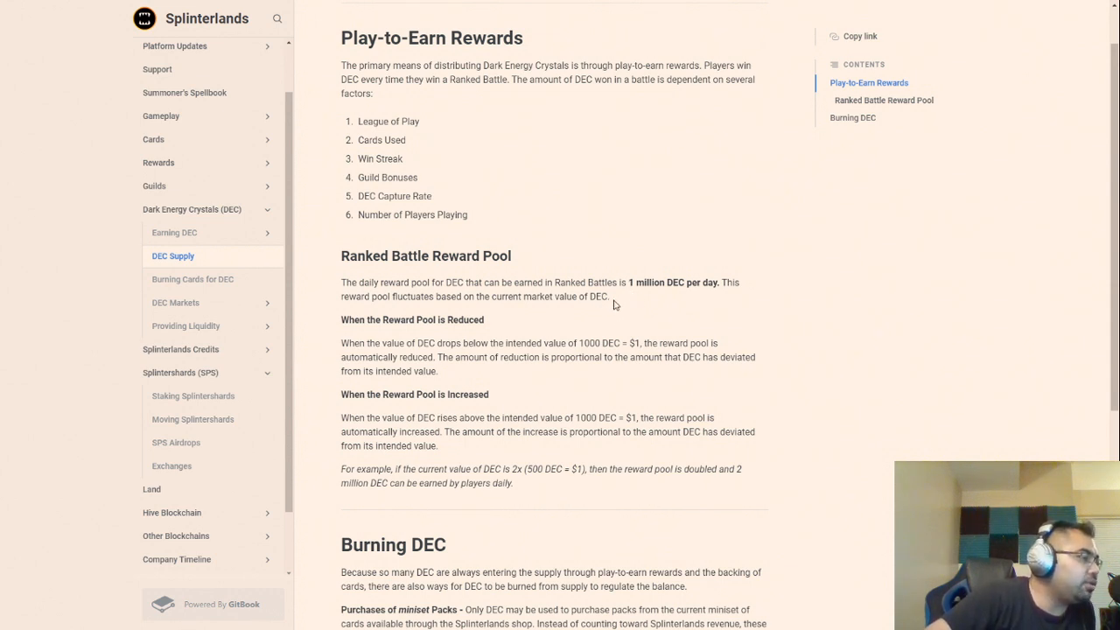
mouse_move(662, 375)
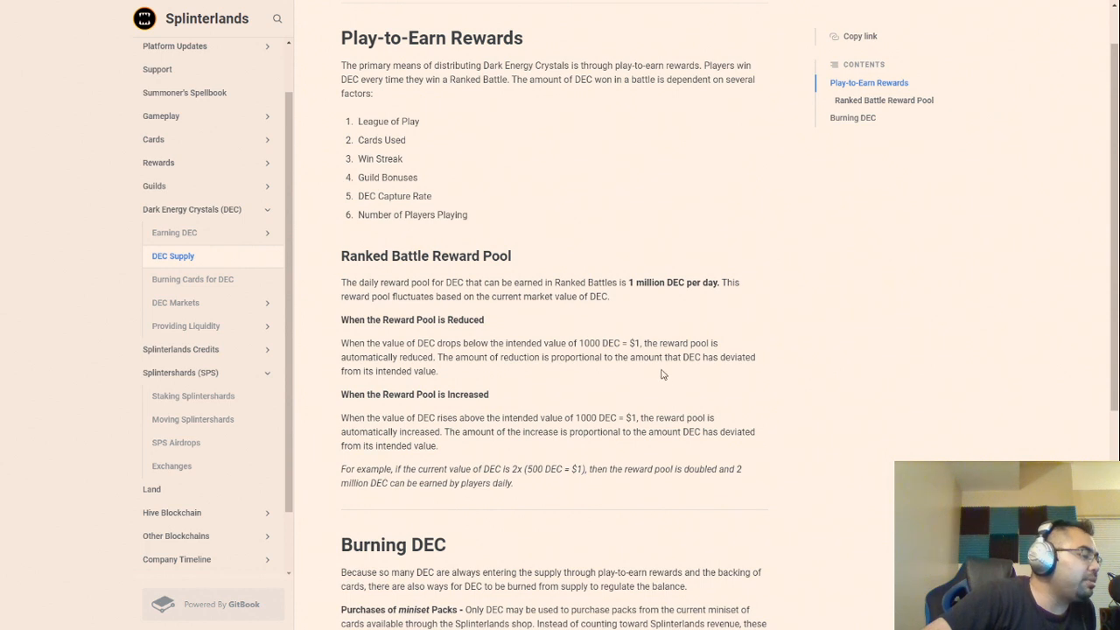
mouse_move(599, 336)
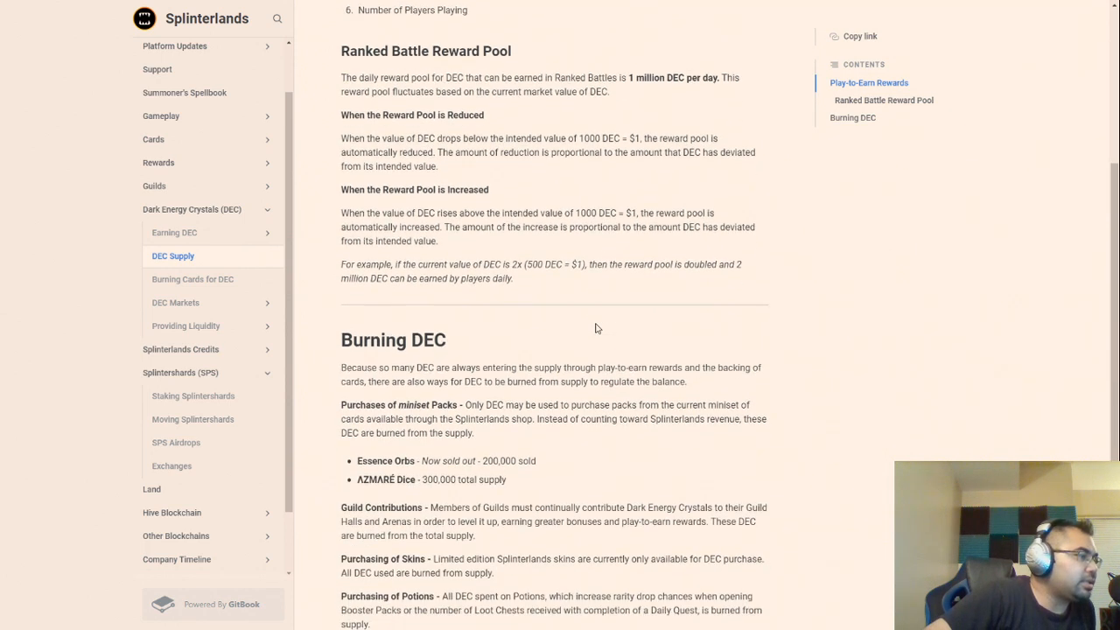
scroll("down", 3)
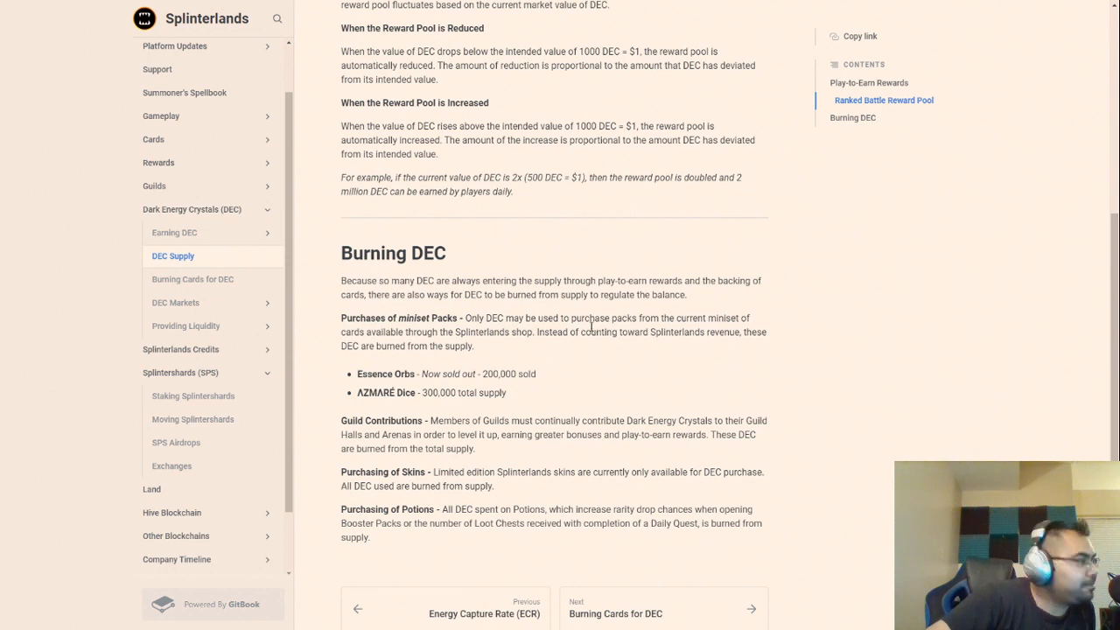
mouse_move(616, 331)
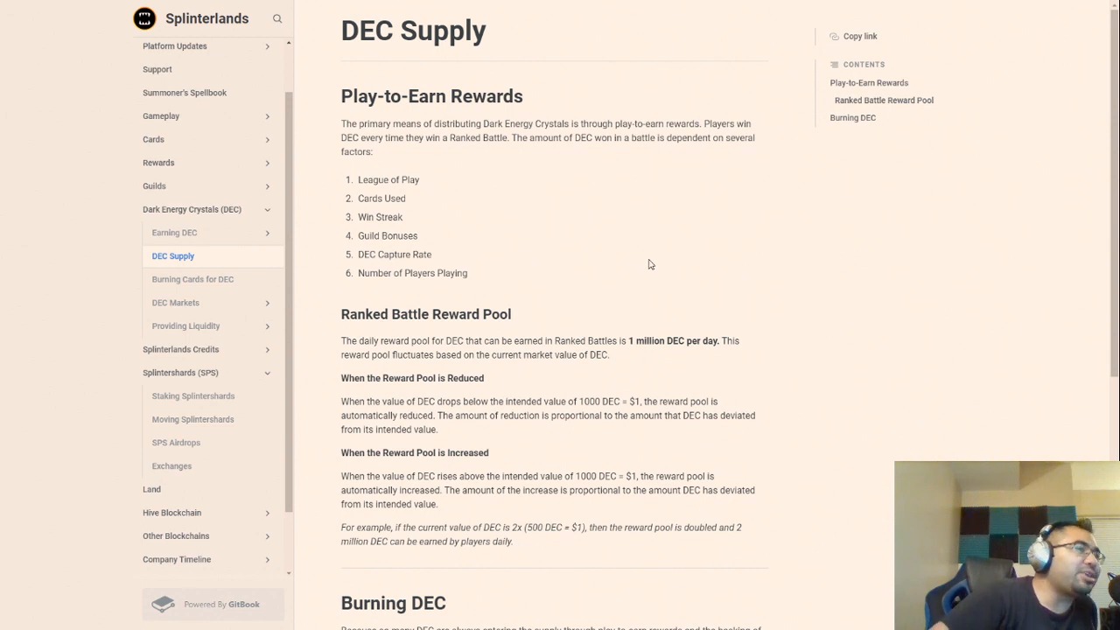
mouse_move(644, 221)
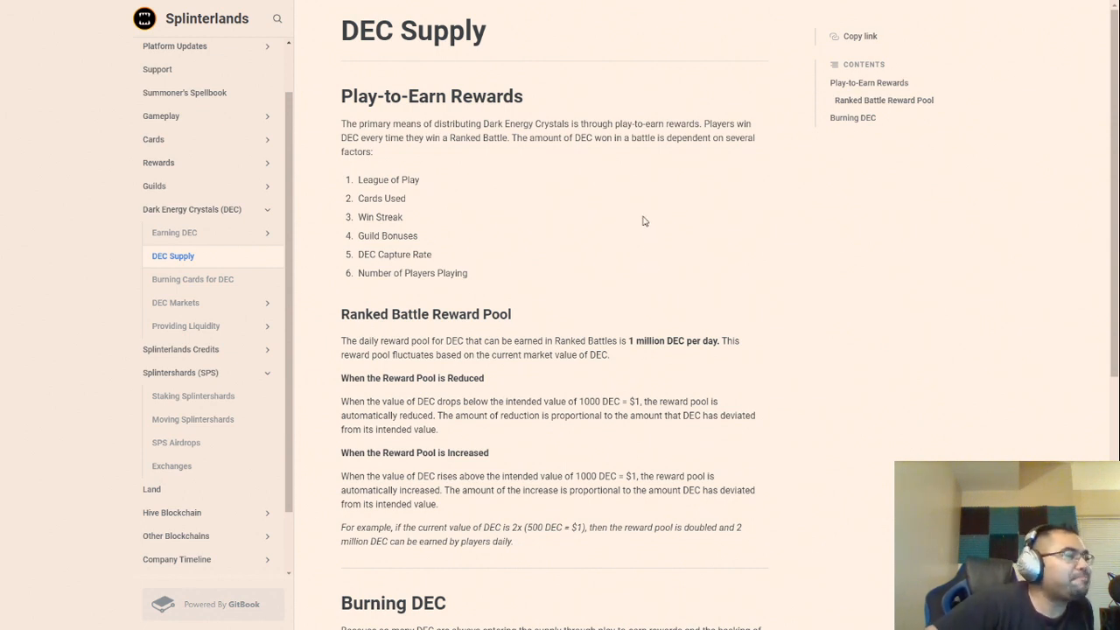